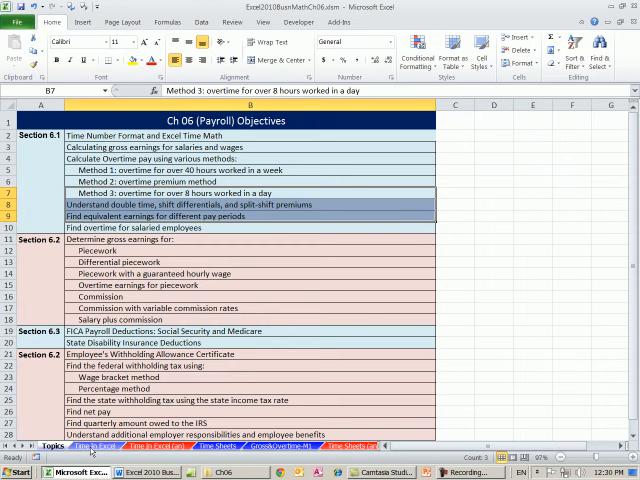
Leave the Topics sheet and bring up the 'Time In Excel' worksheet
left_click(93, 445)
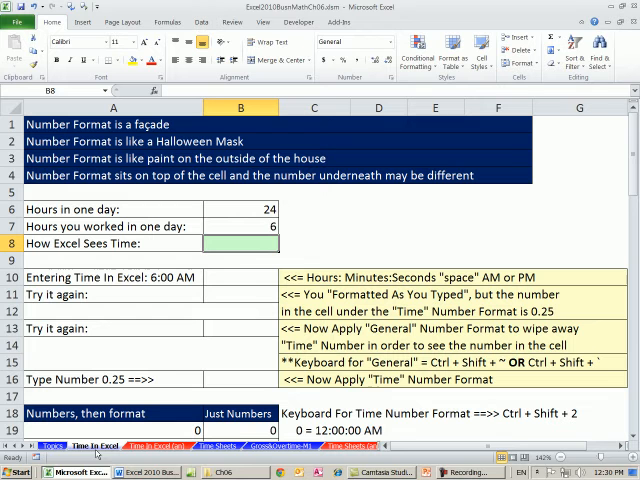
mouse_move(174, 364)
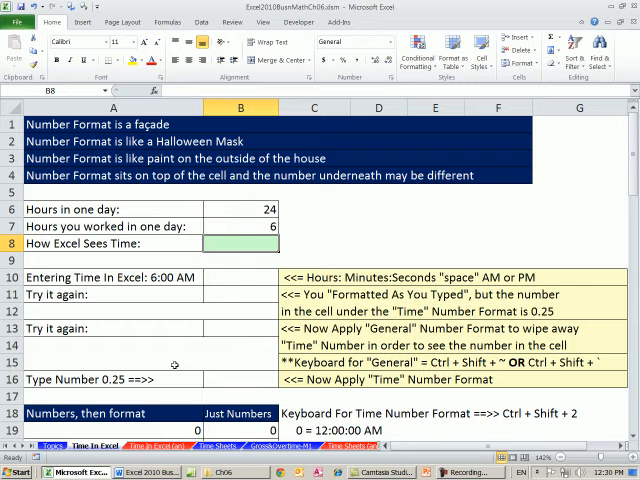
mouse_move(157, 365)
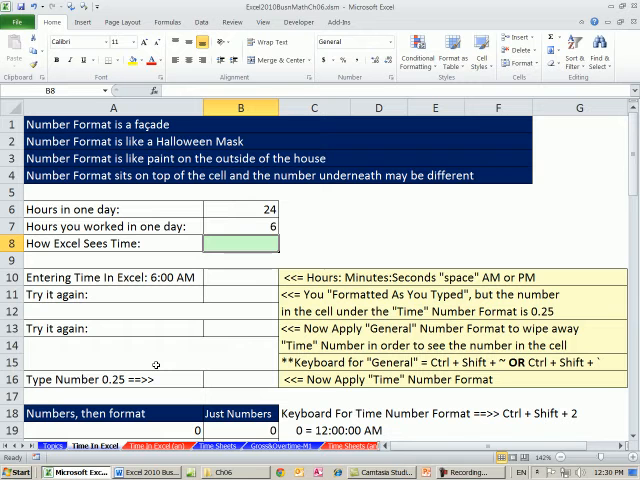
mouse_move(245, 285)
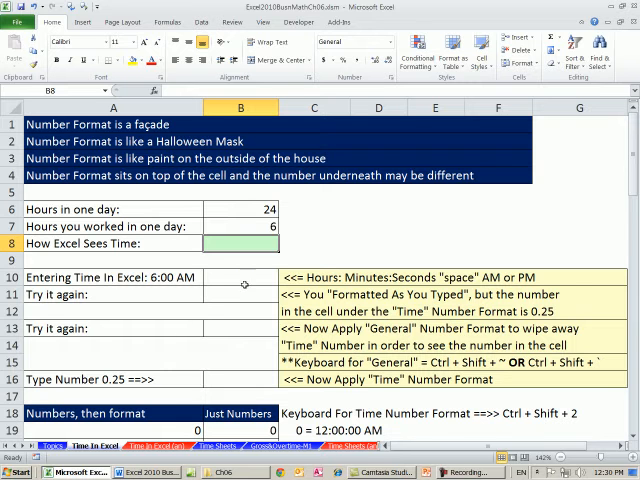
Enter 6:00 AM in B10 and 6:10:11 AM in B11
left_click(238, 277)
type("6")
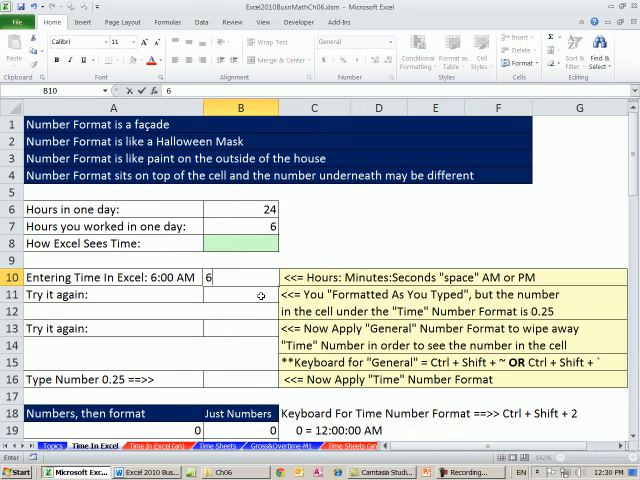
type(":00 AM")
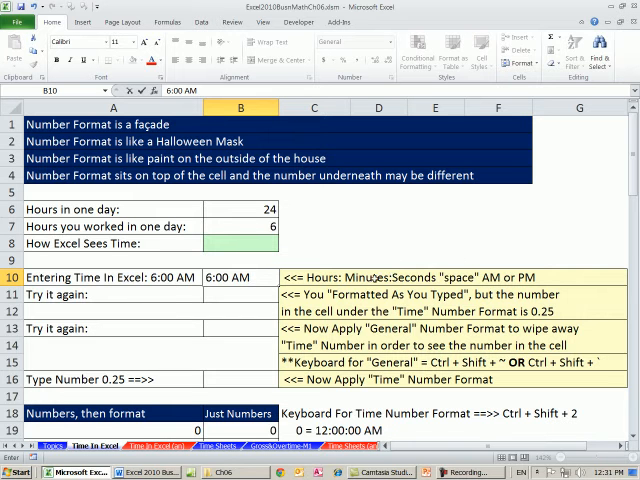
left_click(237, 295)
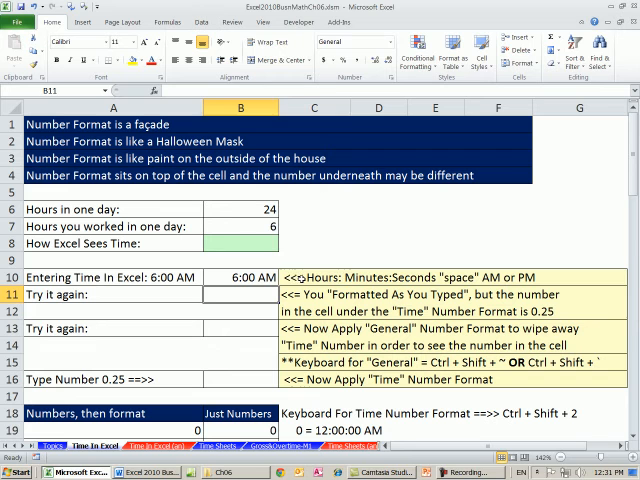
left_click(314, 277)
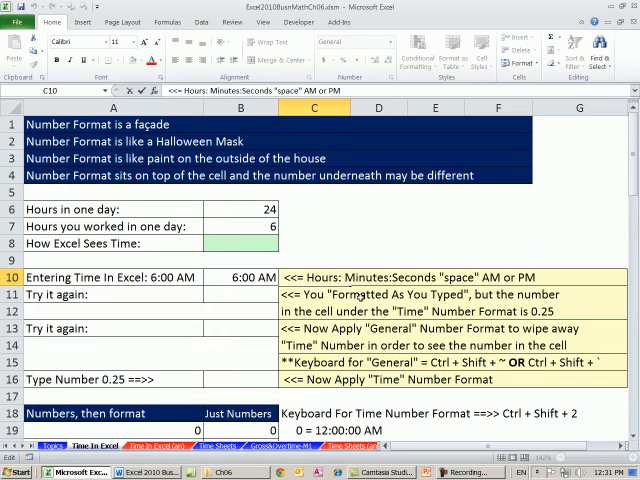
left_click(238, 294)
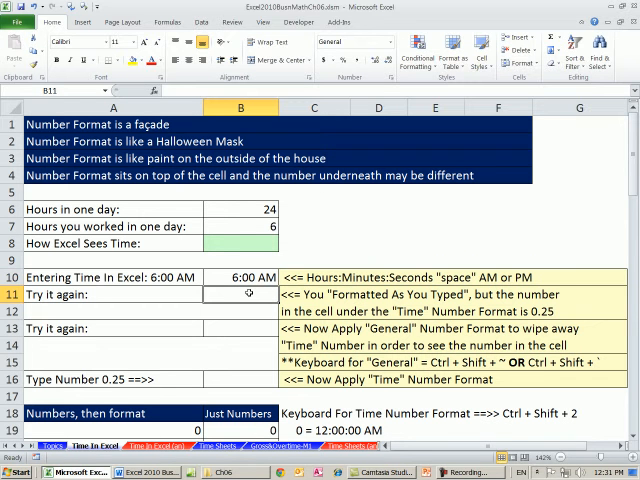
mouse_move(336, 254)
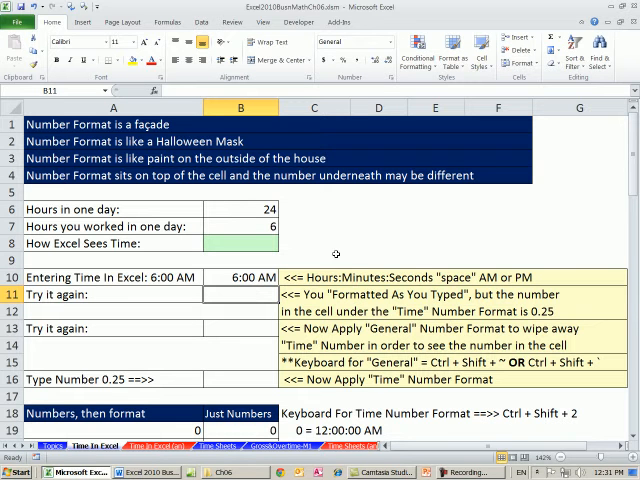
mouse_move(239, 311)
type("6")
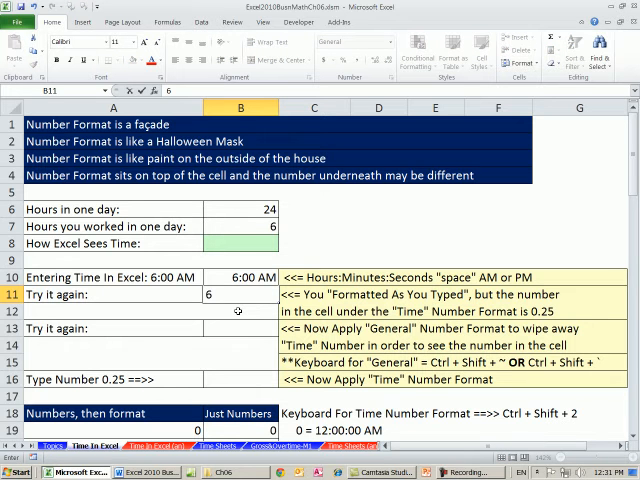
type(":")
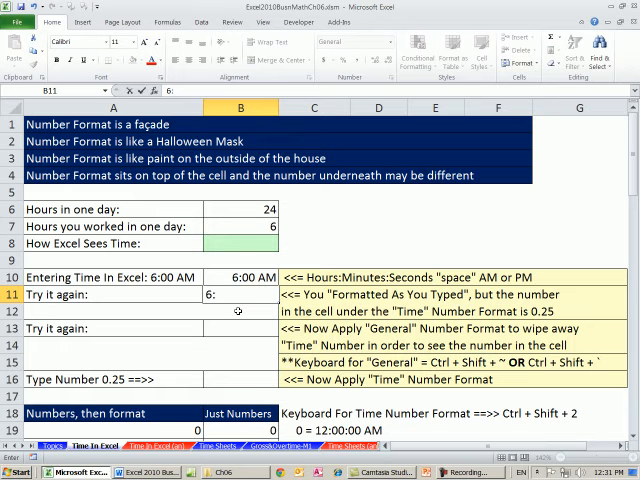
type(":10:")
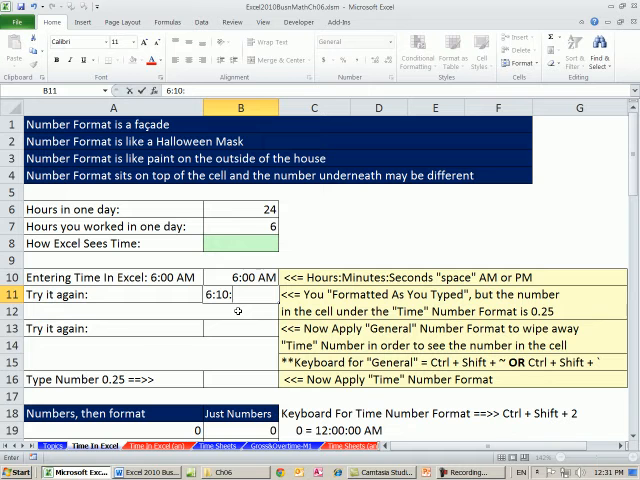
type(":11")
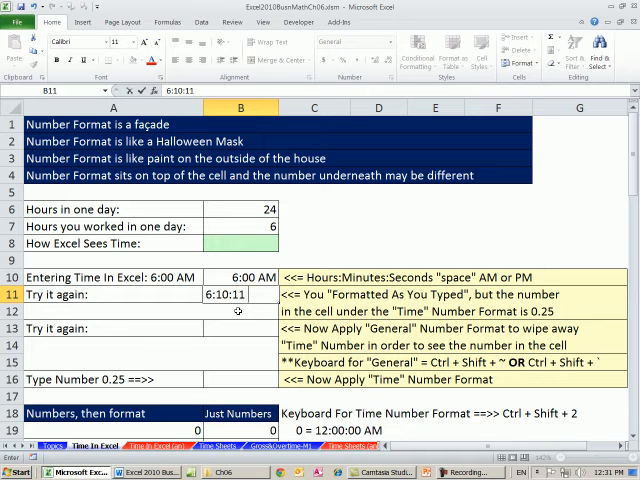
key("Return")
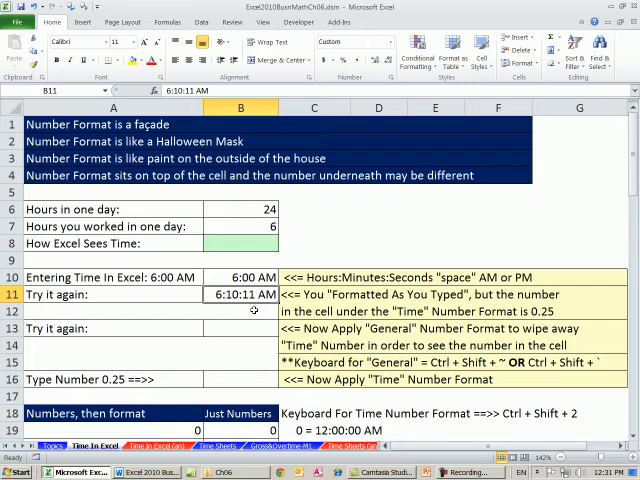
Enter 6:00 AM in B13 and reselect it to check the value
left_click(240, 328)
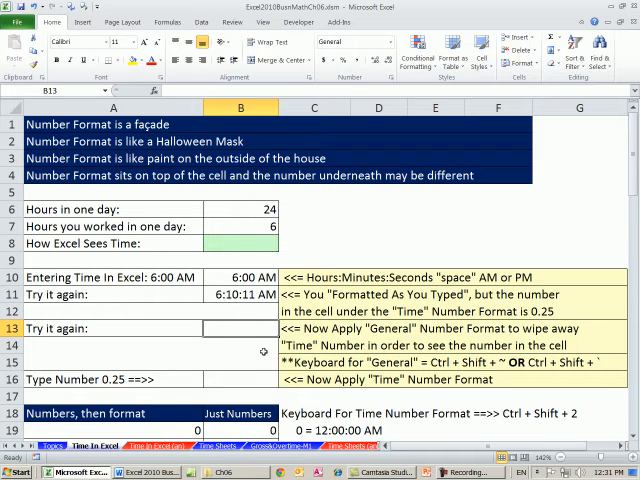
type("6")
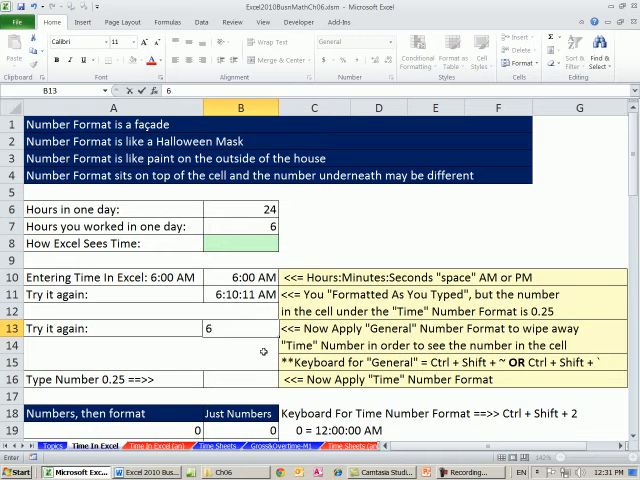
type(":00 AM")
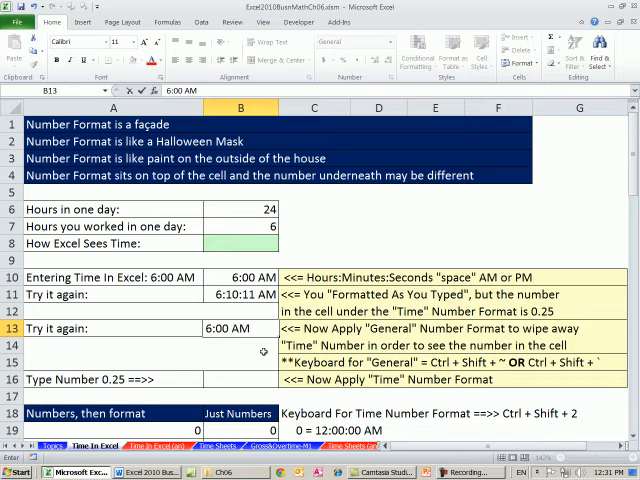
left_click(235, 345)
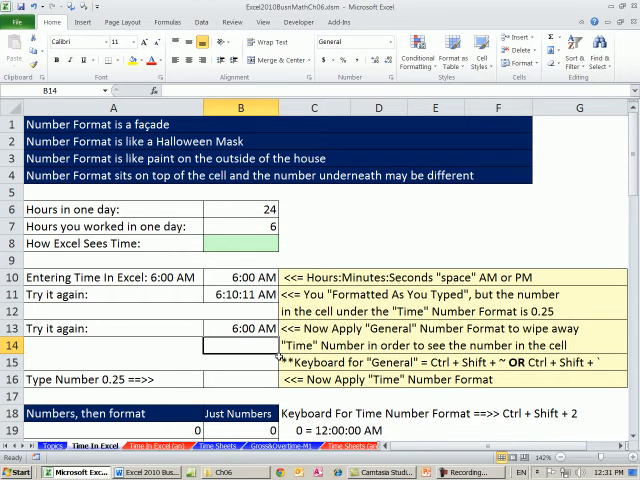
left_click(237, 328)
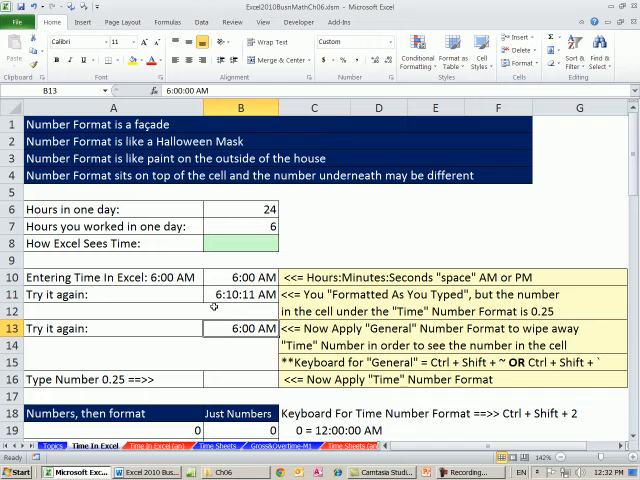
Enter the label 'Curreny' in D6 and $100 in D7 as a currency example
left_click(378, 209)
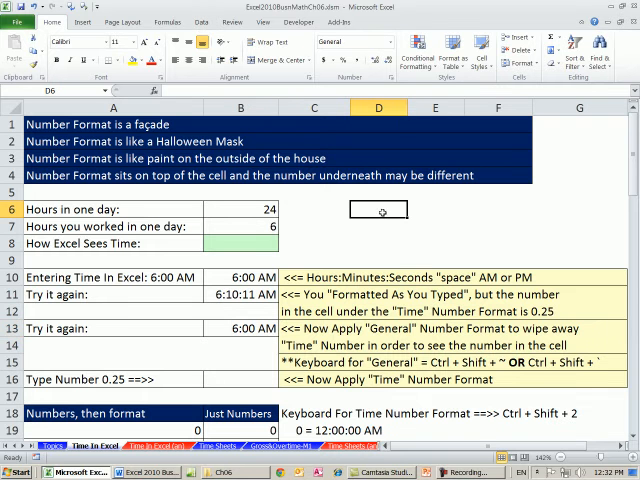
type("c")
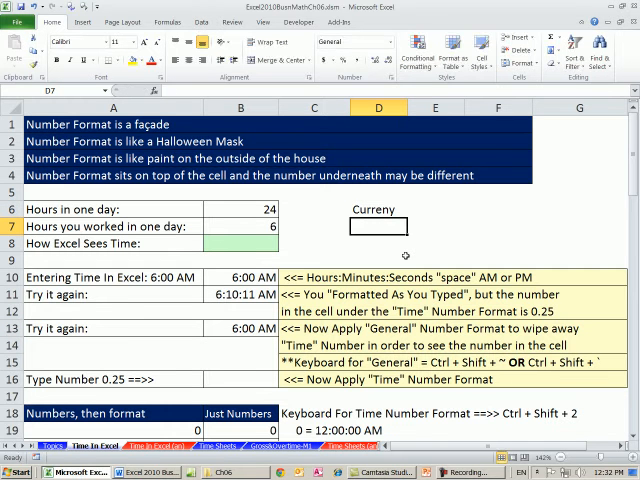
type("100")
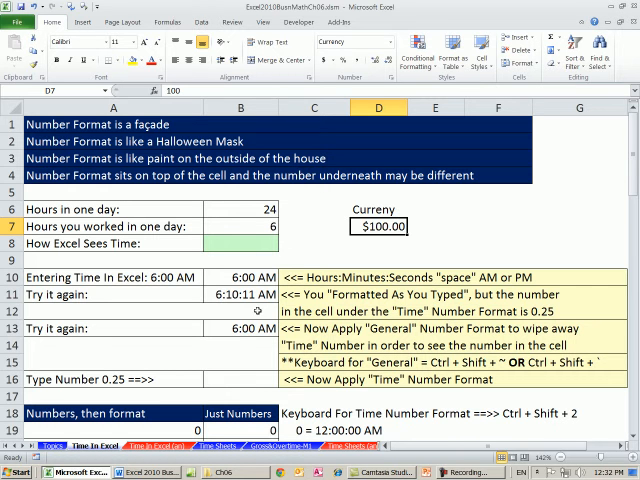
left_click(238, 330)
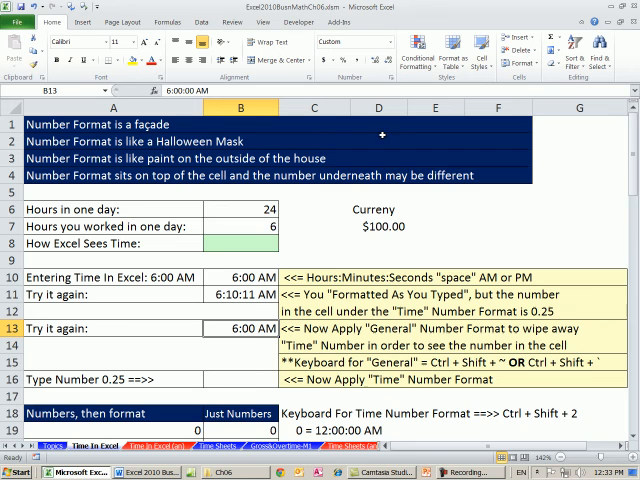
Scroll the sheet to review B13's 6:00 AM shown as 0.25 in General format
scroll("down", 3)
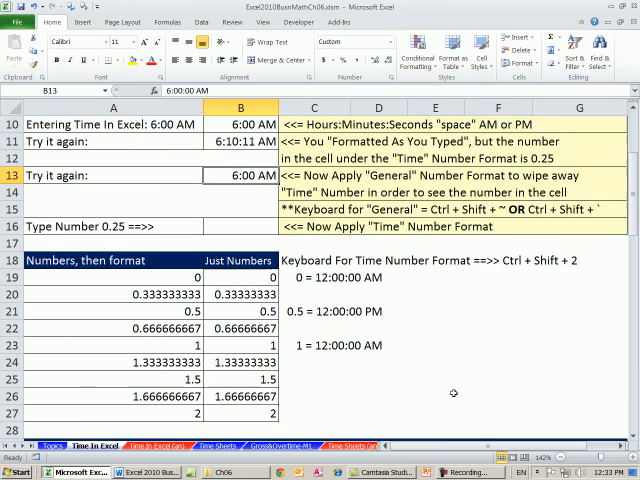
scroll("down", 3)
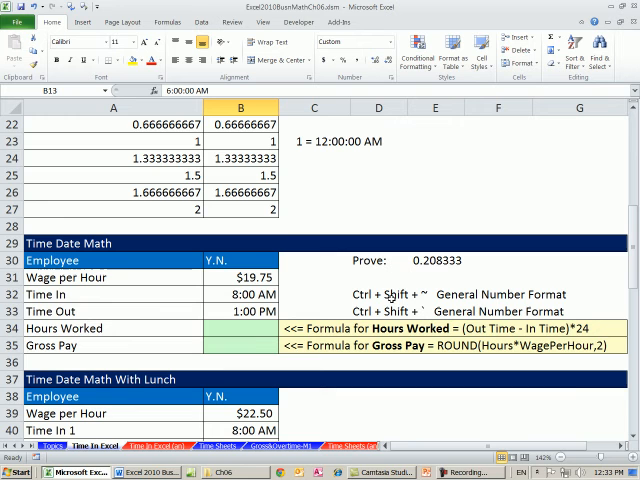
scroll("up", 3)
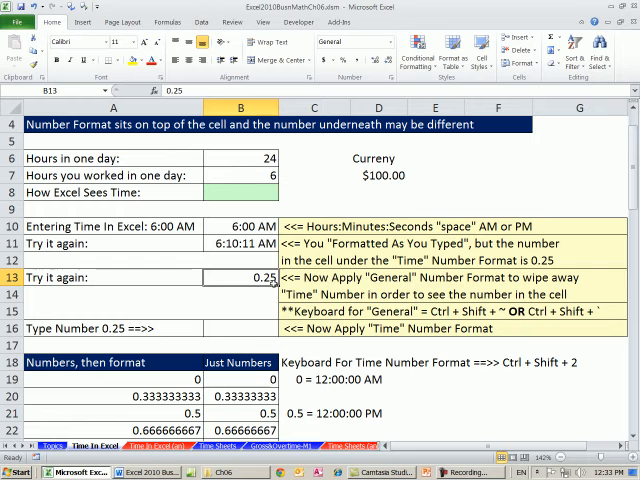
mouse_move(249, 289)
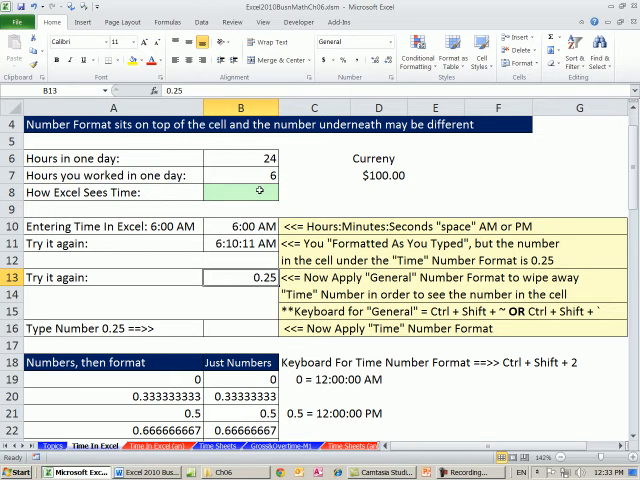
Enter =B7/B6 in B8, dividing hours worked by hours in a day to get 0.25
left_click(236, 191)
type("=")
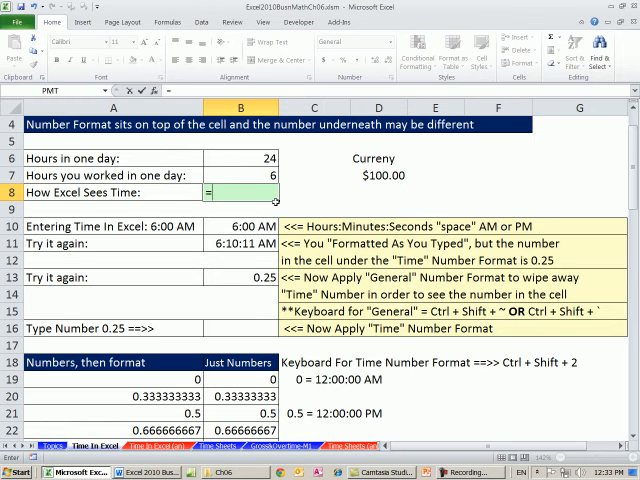
left_click(234, 172)
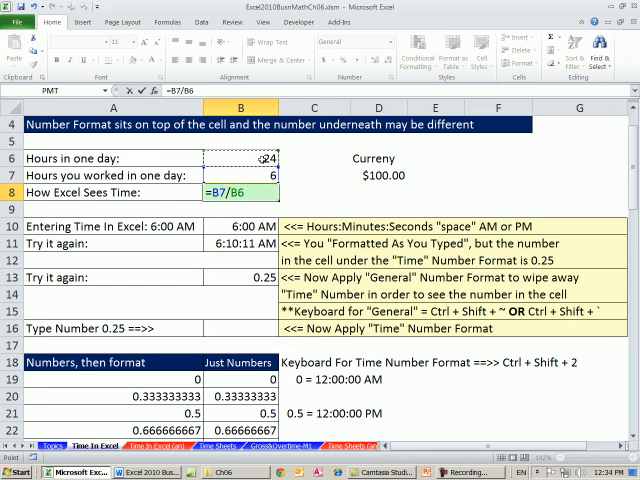
key("Return")
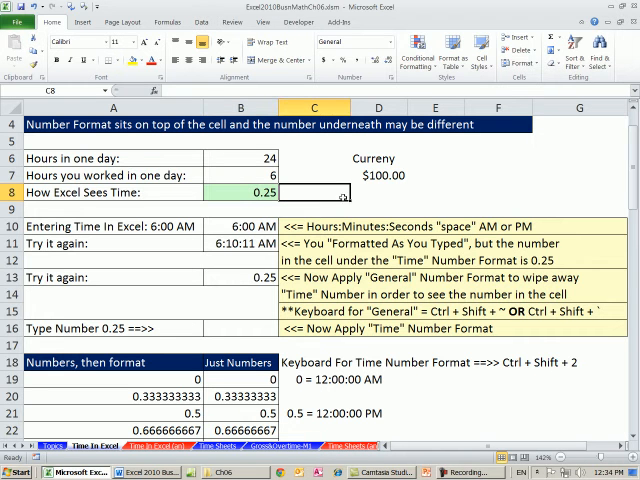
mouse_move(352, 201)
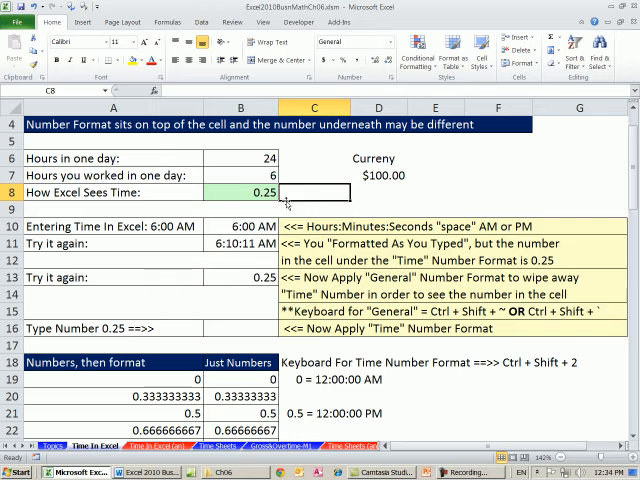
left_click(235, 327)
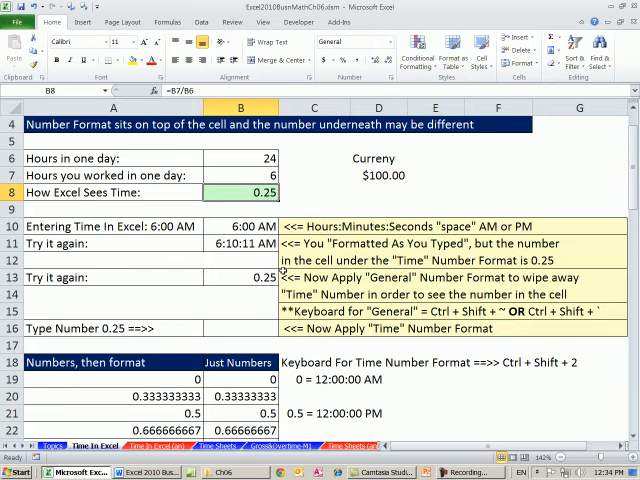
Format B16's 0.25 with the 1:30 PM time type so it shows 6:00 AM
left_click(236, 327)
type("0.25")
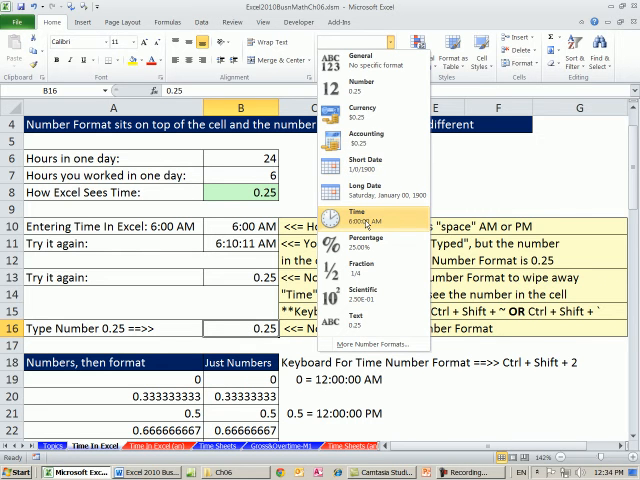
mouse_move(360, 224)
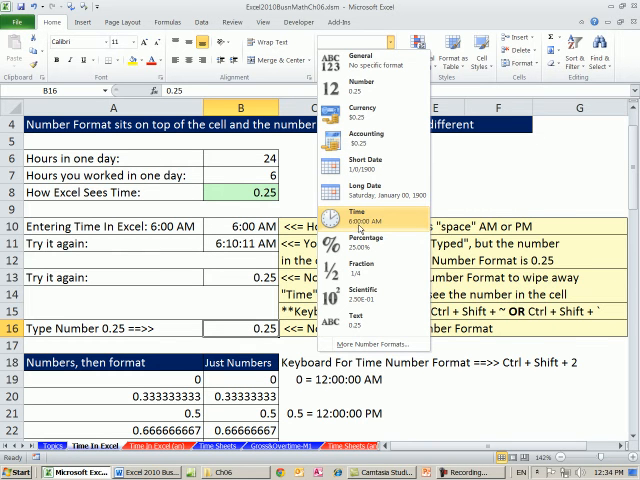
left_click(357, 219)
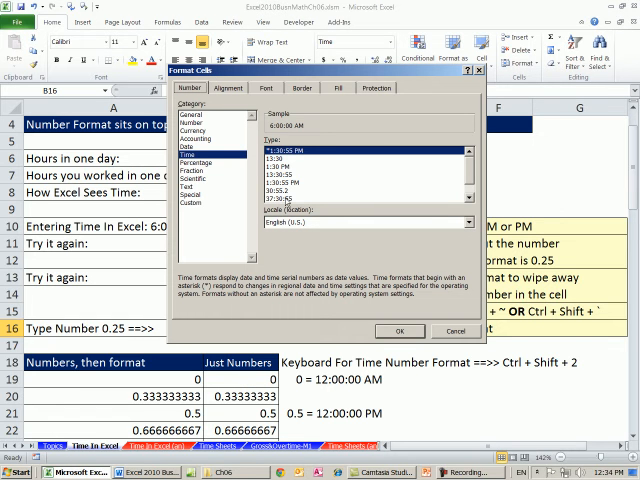
left_click(290, 158)
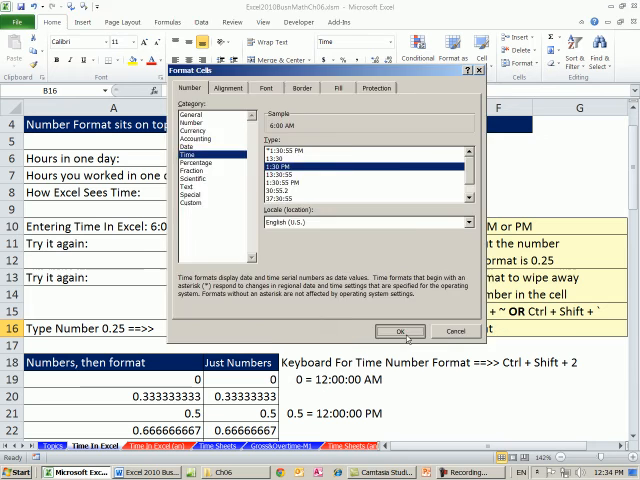
left_click(399, 331)
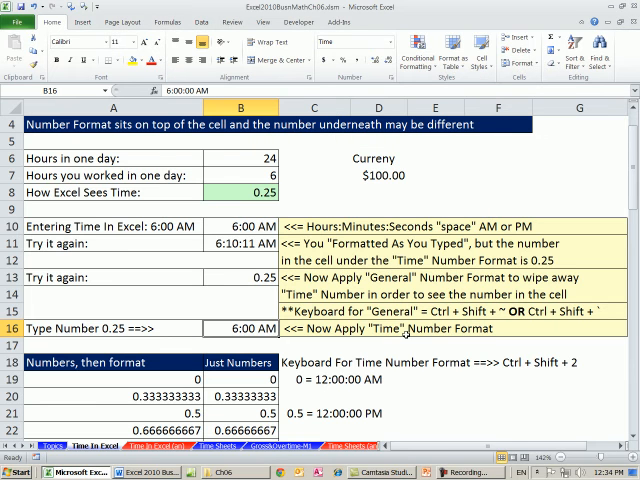
mouse_move(252, 257)
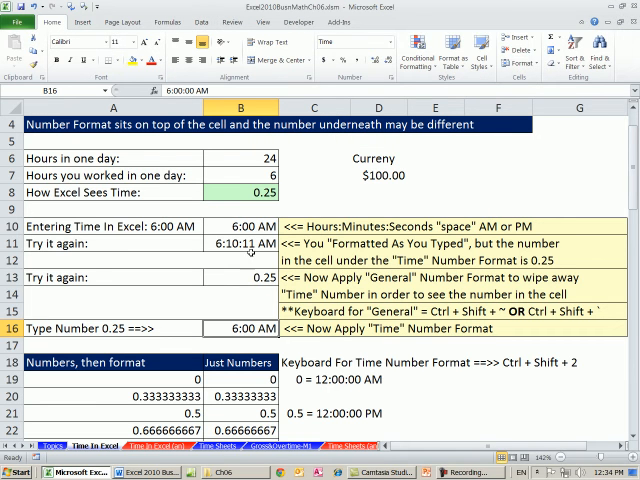
Select B13 holding 0.25 and scroll through the sheet
left_click(237, 279)
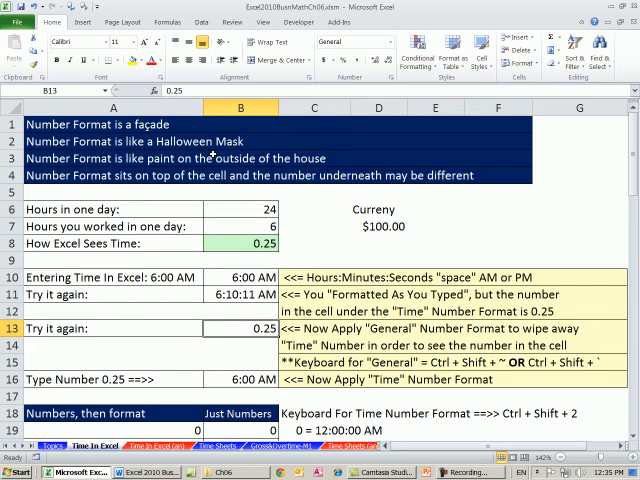
mouse_move(272, 187)
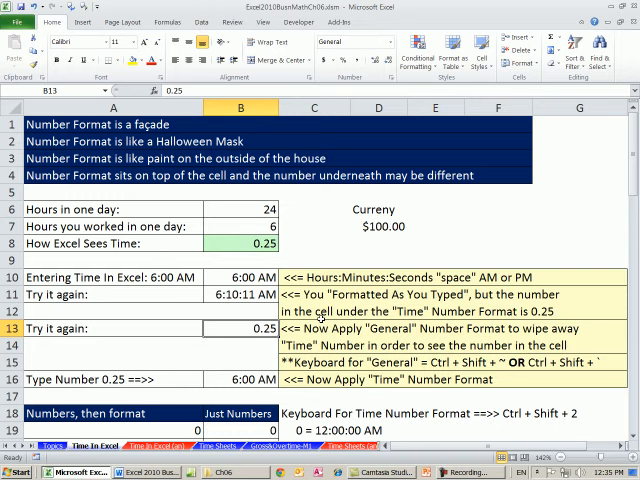
scroll("down", 3)
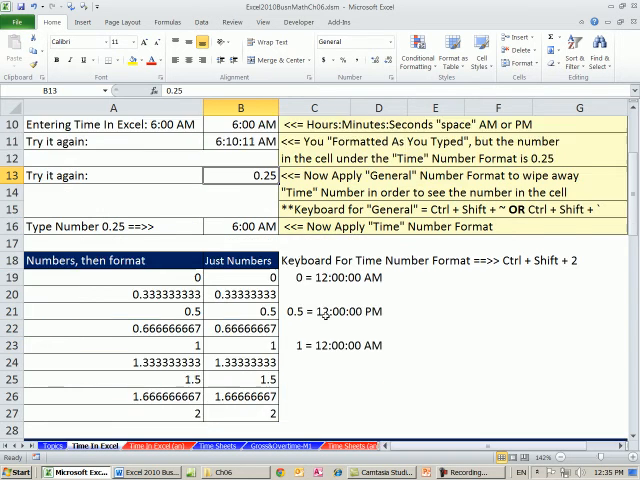
scroll("down", 3)
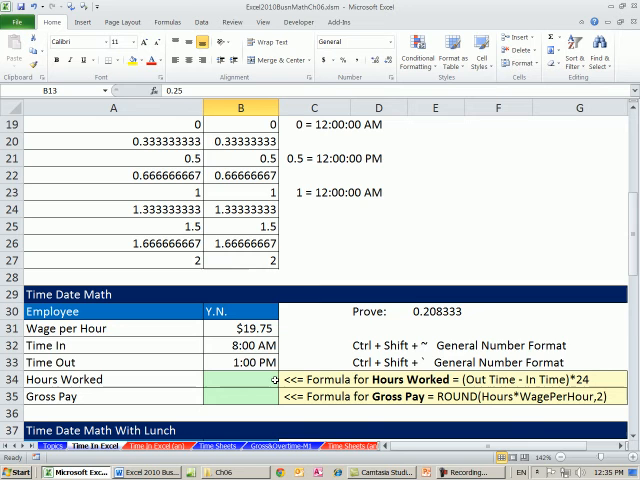
scroll("up", 3)
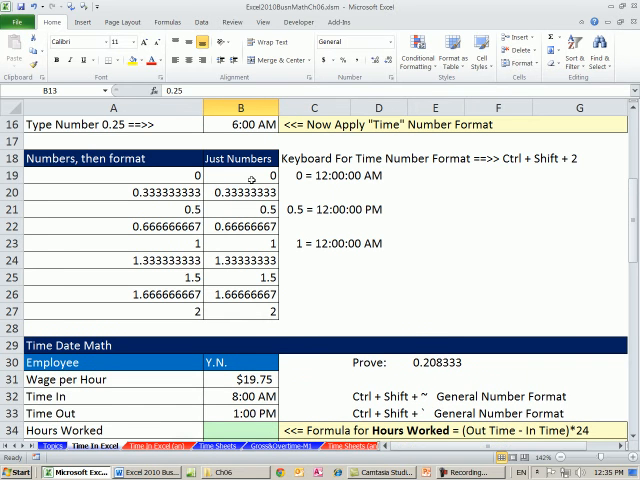
Apply the Time format to the Just Numbers range B19:B27 with Ctrl+Shift+2
left_click(238, 209)
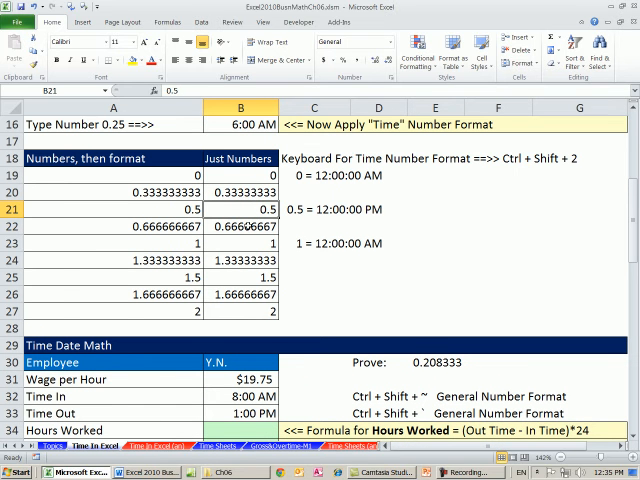
left_click_drag(238, 176, 238, 311)
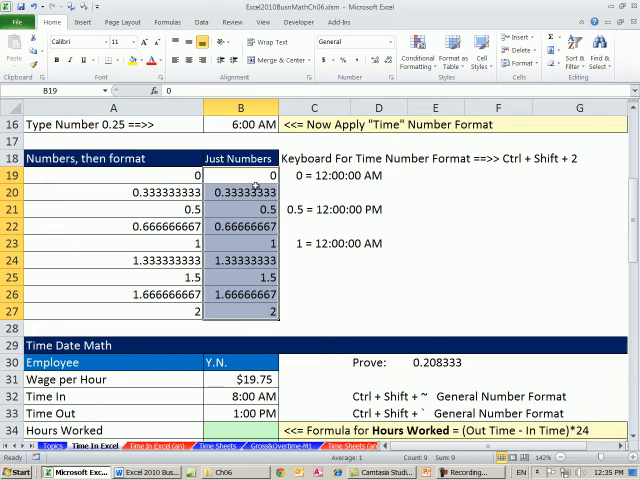
mouse_move(257, 307)
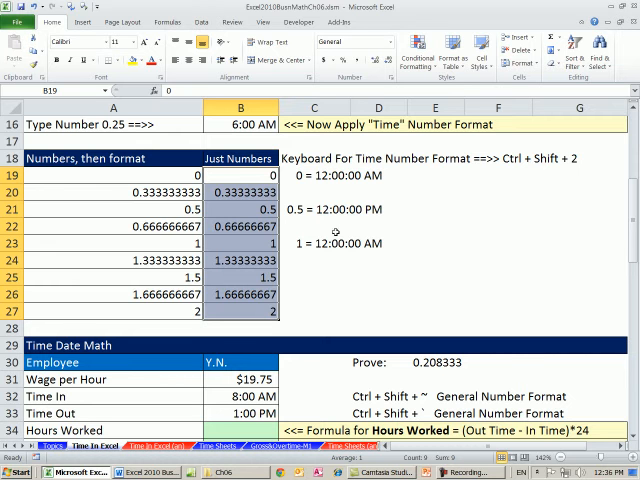
key("ctrl+shift+2")
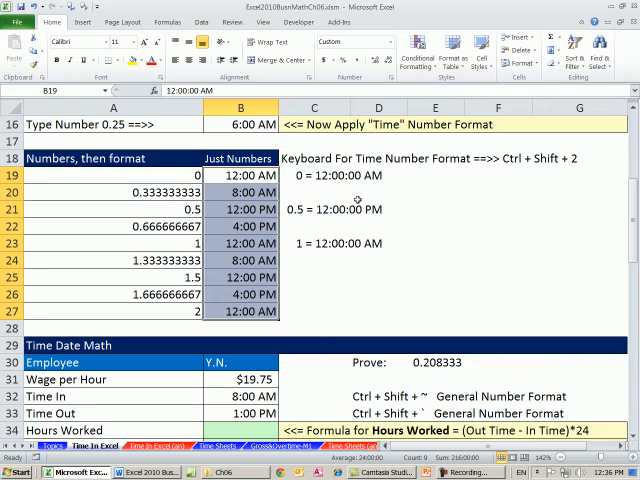
left_click(434, 192)
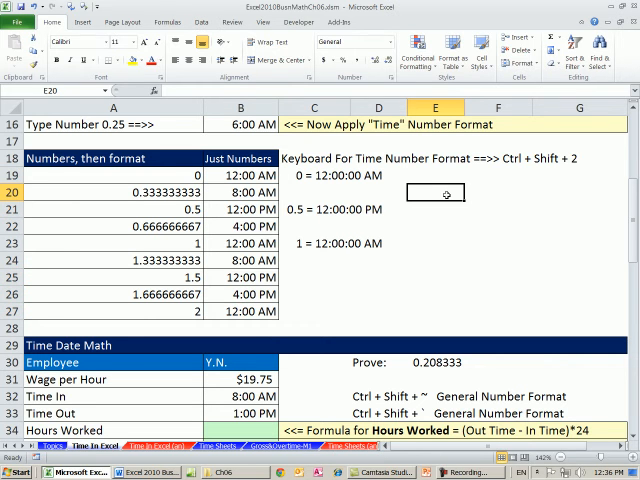
Enter =8/24 in E20 and =16/24 in E22
type("=8/2")
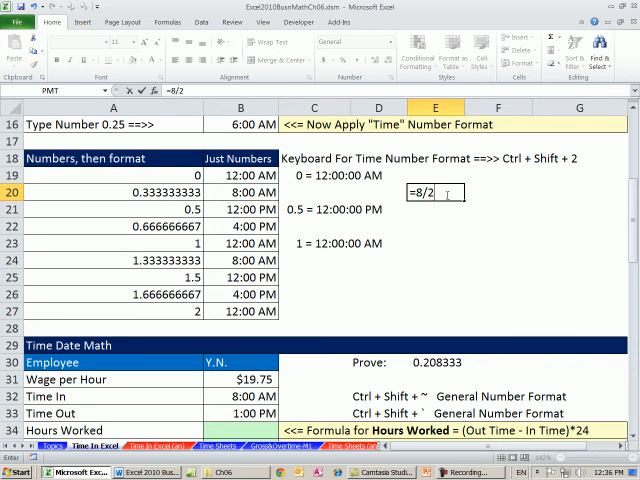
key("Return")
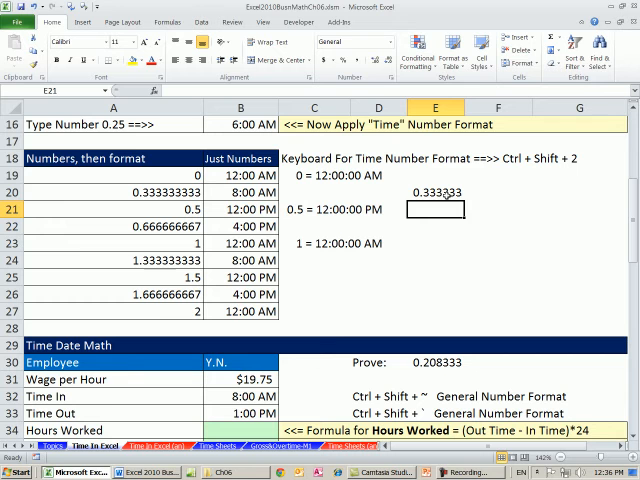
left_click(434, 227)
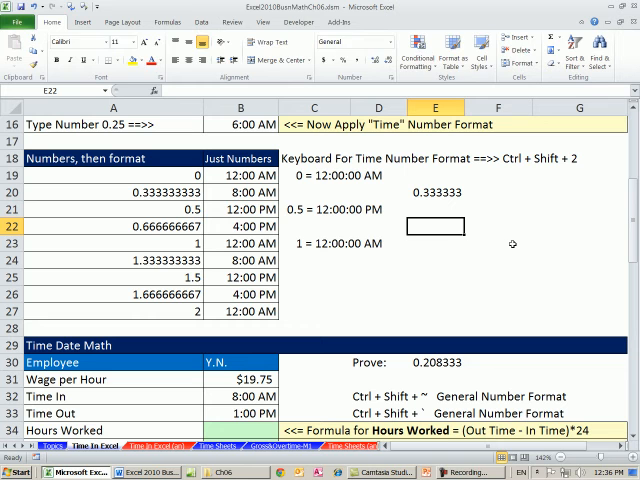
type("=16/24")
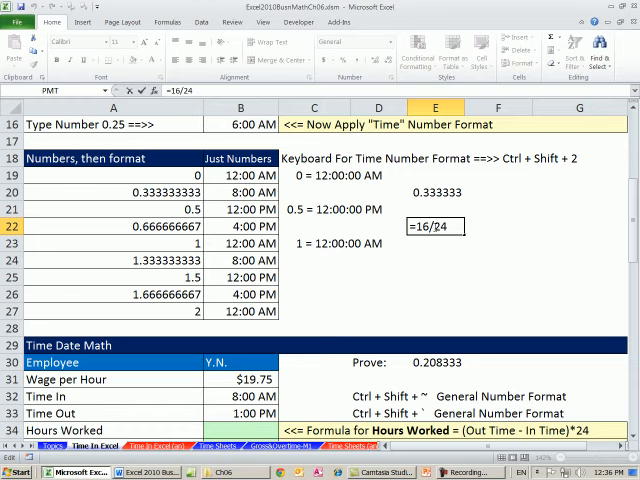
key("Return")
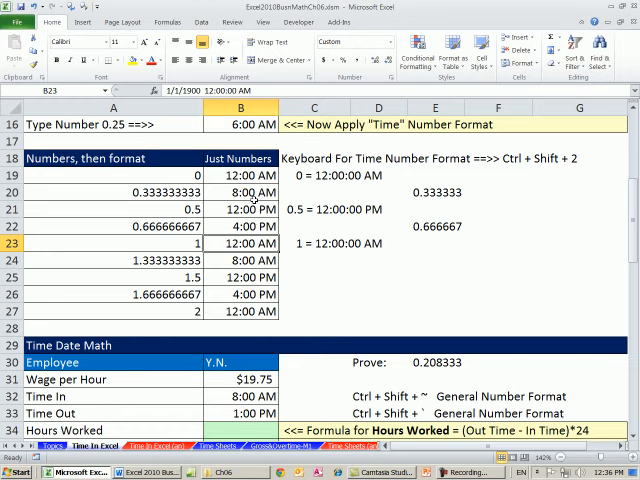
Inspect the underlying values of cells B23, B21 and A26
left_click(238, 209)
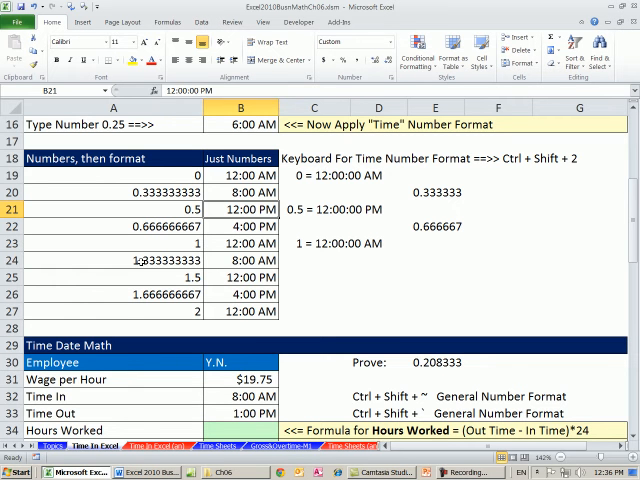
left_click(113, 294)
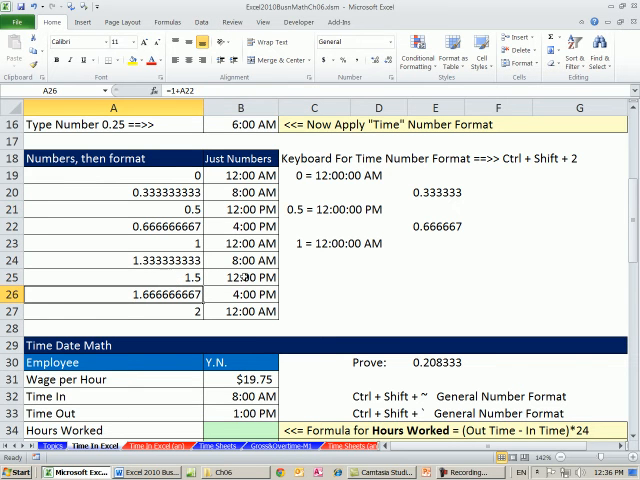
left_click(239, 258)
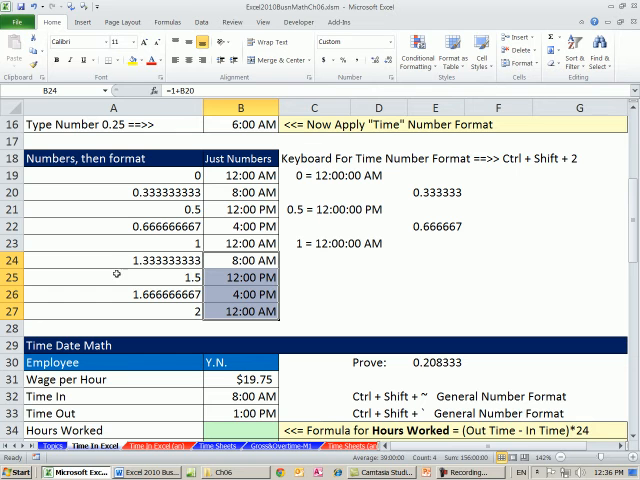
mouse_move(241, 256)
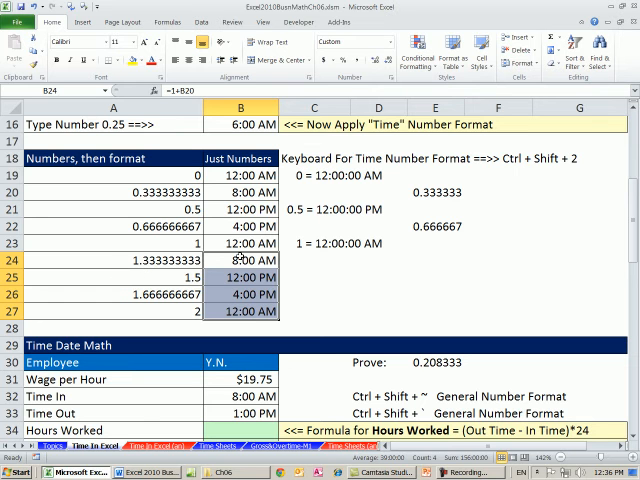
left_click(314, 312)
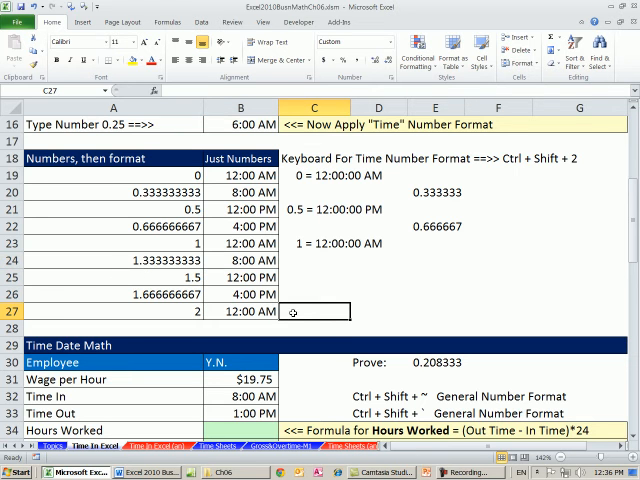
scroll("down", 3)
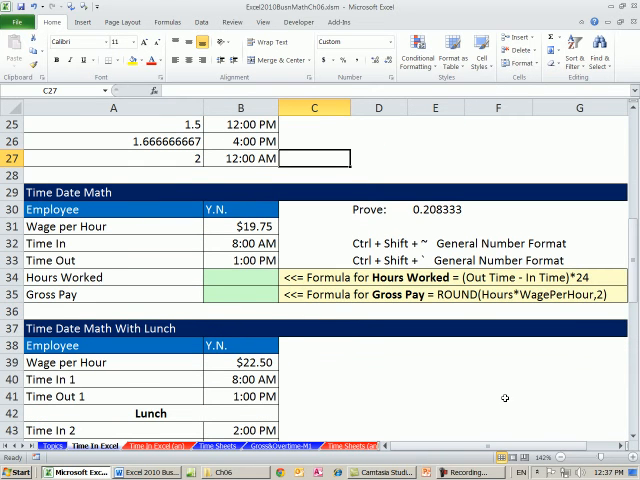
Enter =13/24 in E30 beside Prove and label it 1PM
left_click(435, 210)
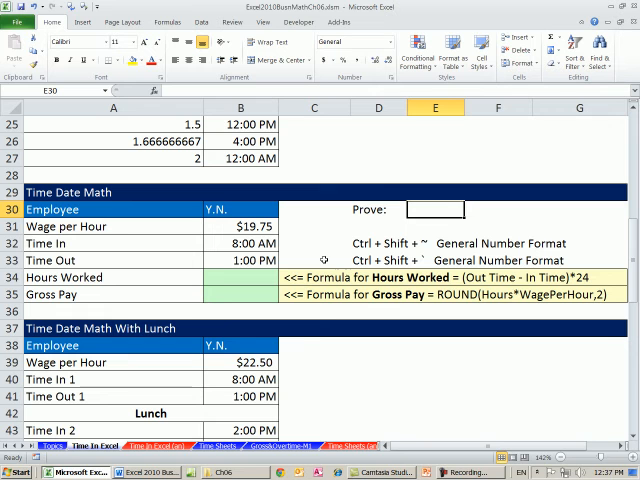
left_click(238, 277)
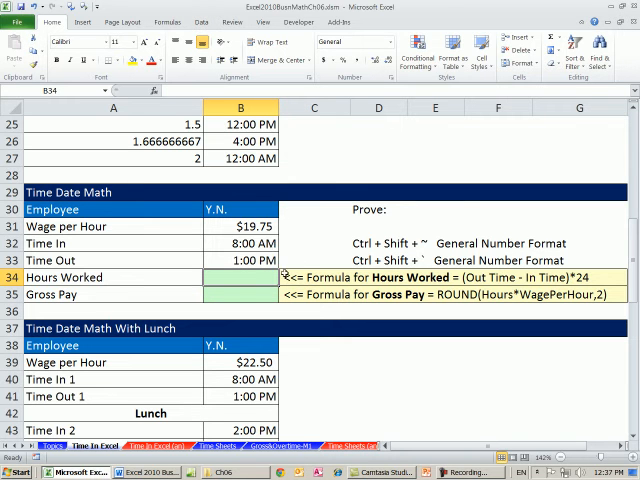
left_click(435, 210)
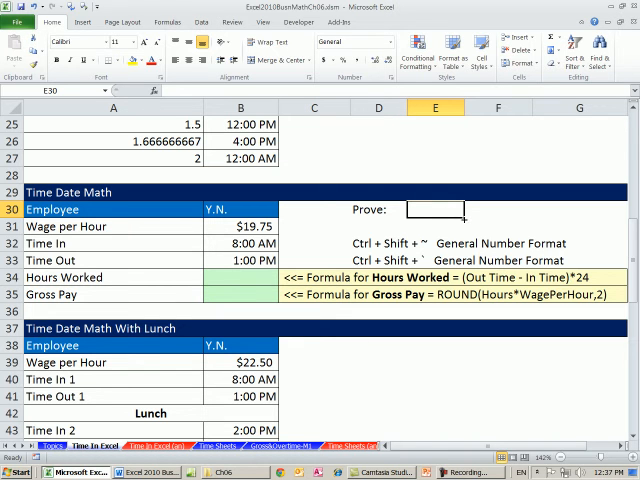
type("=")
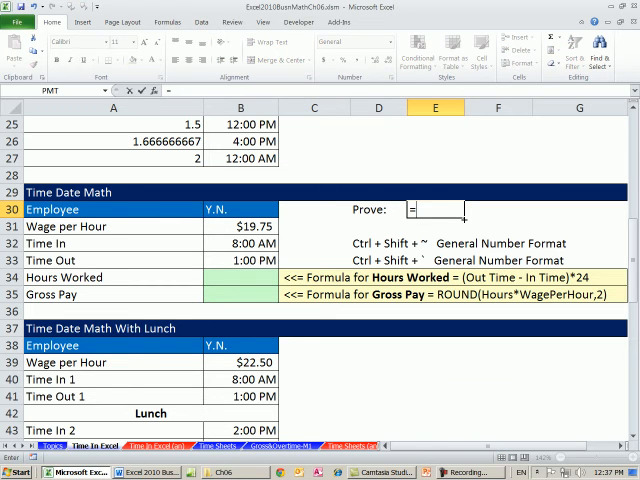
type("13/24")
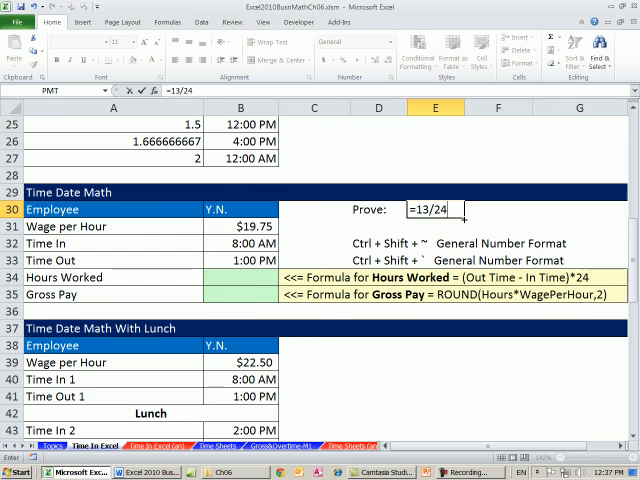
key("Return")
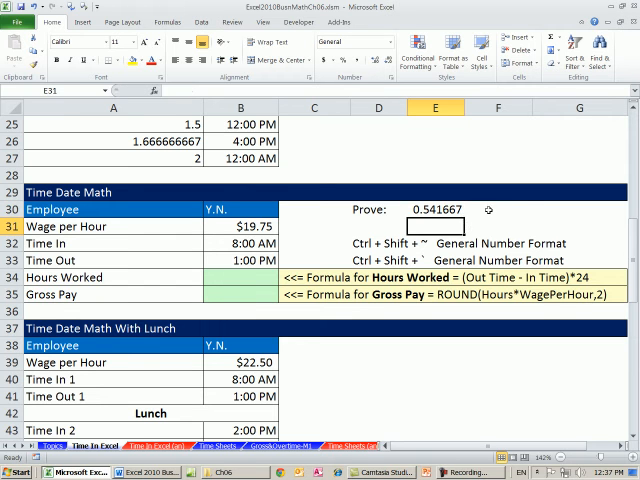
type("1PM")
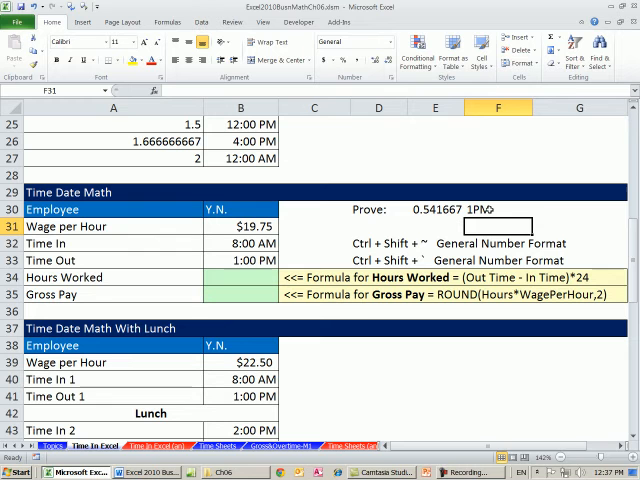
Label 8AM and enter the matching =8/24 proof formula in E31
type("8")
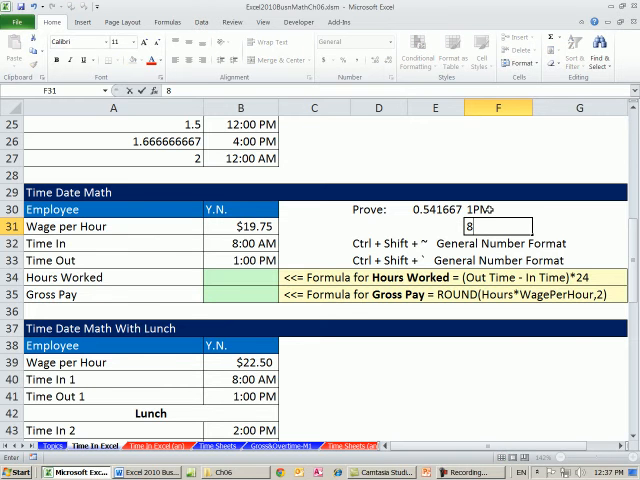
type("AM")
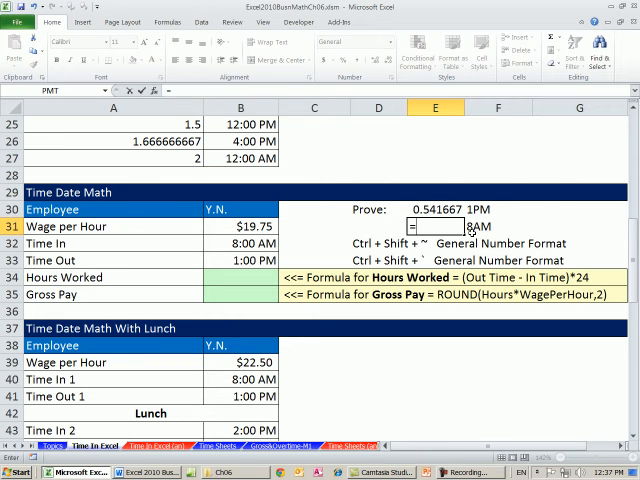
type("=8/24")
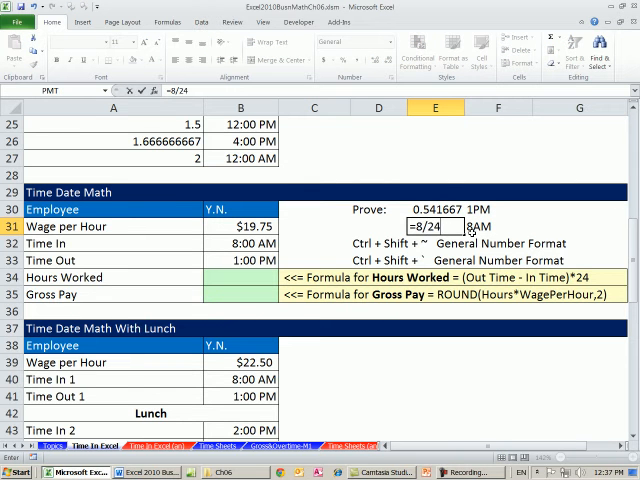
key("Return")
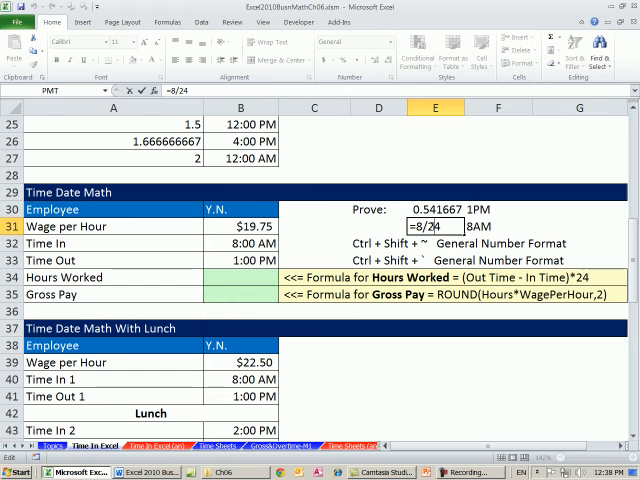
key("Return")
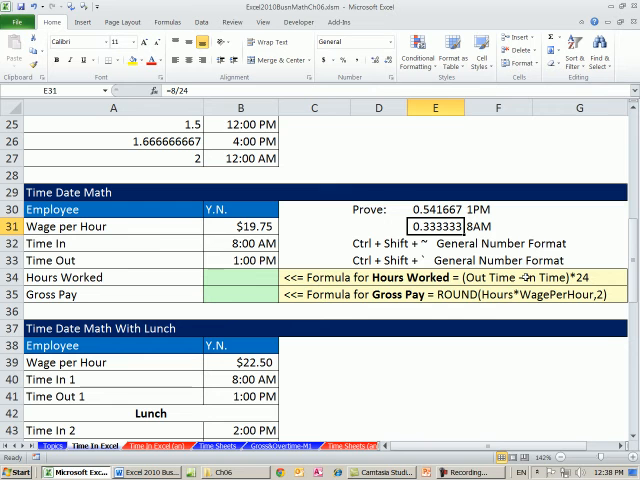
left_click(110, 260)
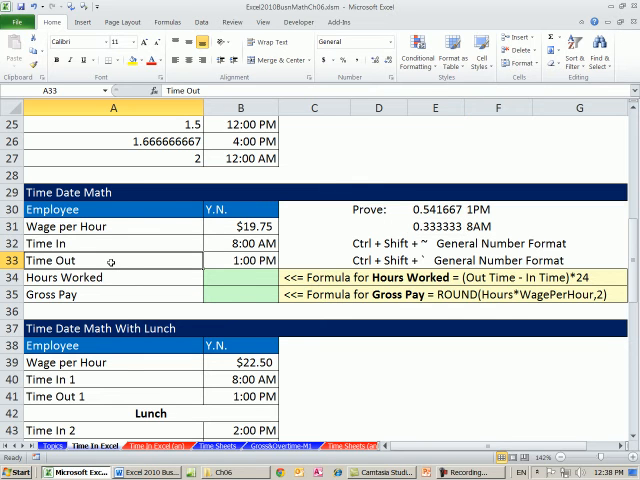
Enter =B33-B32 for Hours Worked in B34 and the proof =5/24 beside Prove
left_click(235, 277)
type("=B33-B32")
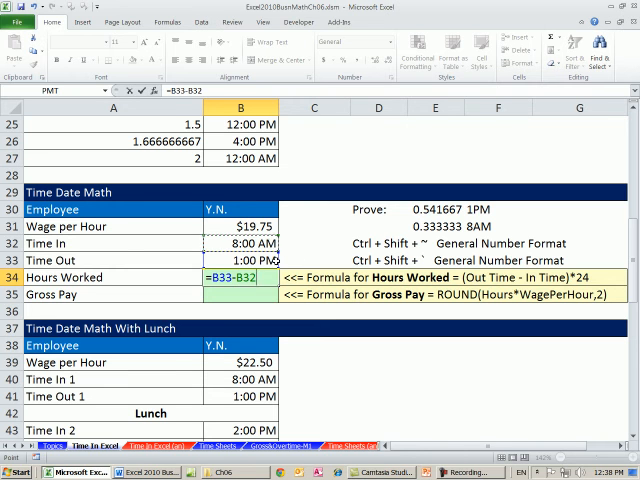
mouse_move(363, 233)
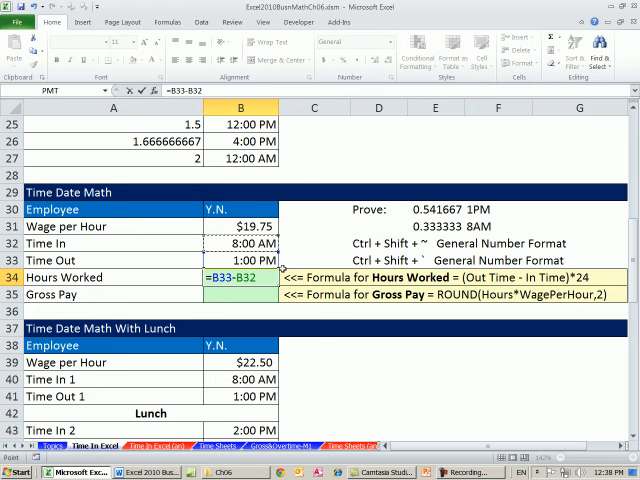
key("Return")
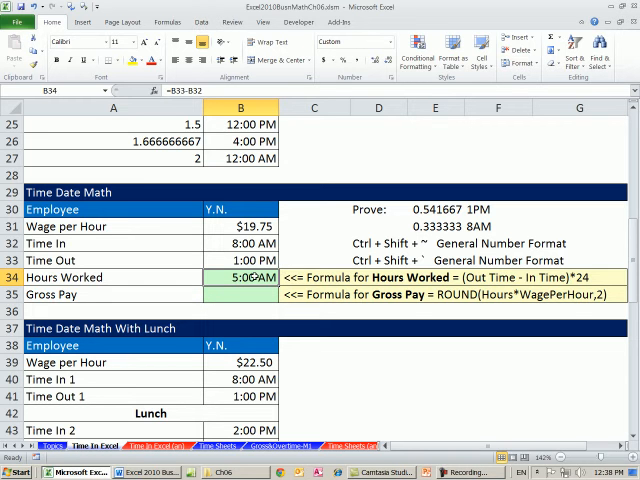
mouse_move(258, 277)
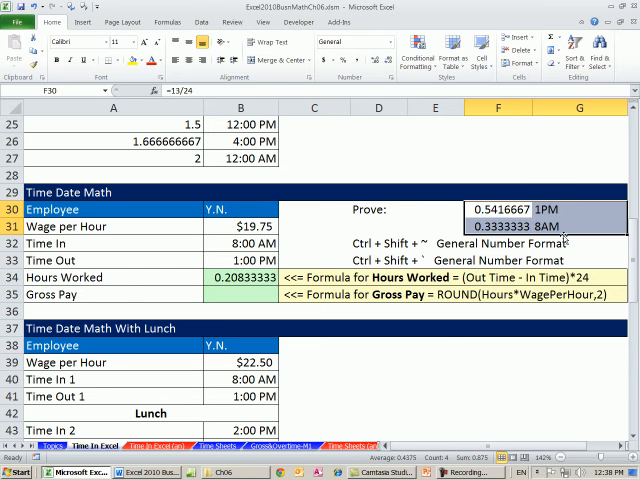
left_click(377, 210)
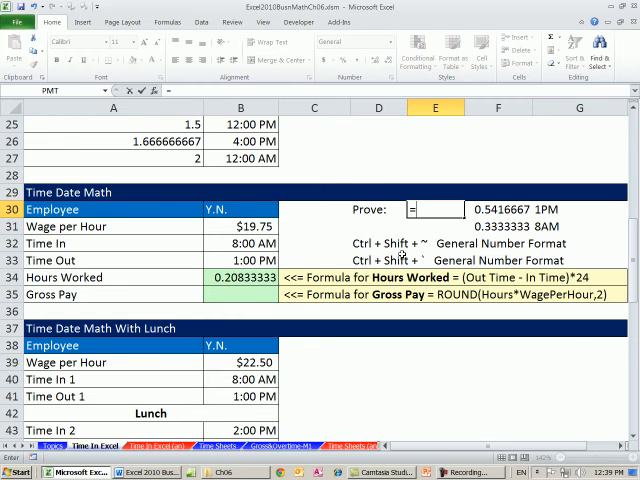
type("=5/24")
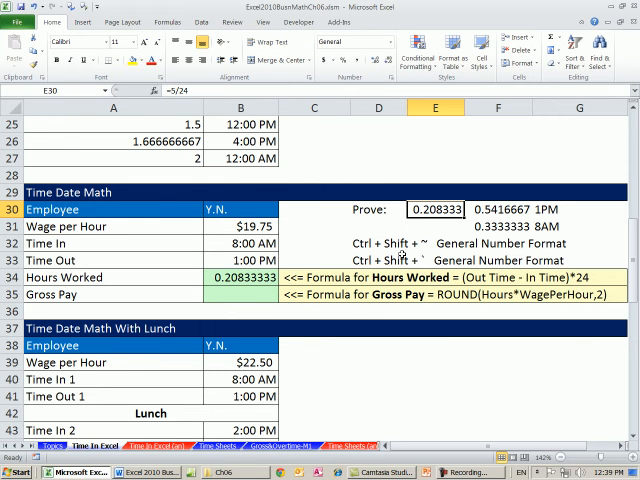
mouse_move(226, 316)
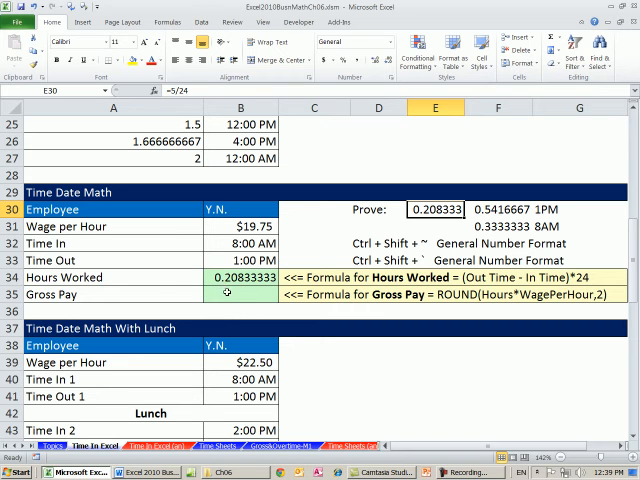
Enter Gross Pay as =B31*B34, which shows only $4.11, then reselect Hours Worked
left_click(225, 294)
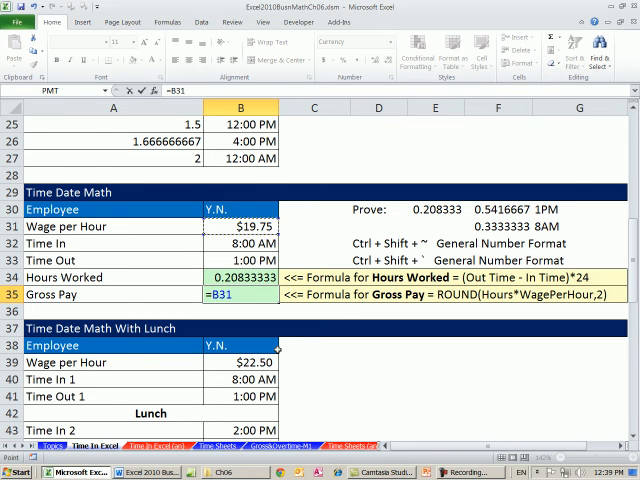
type("*")
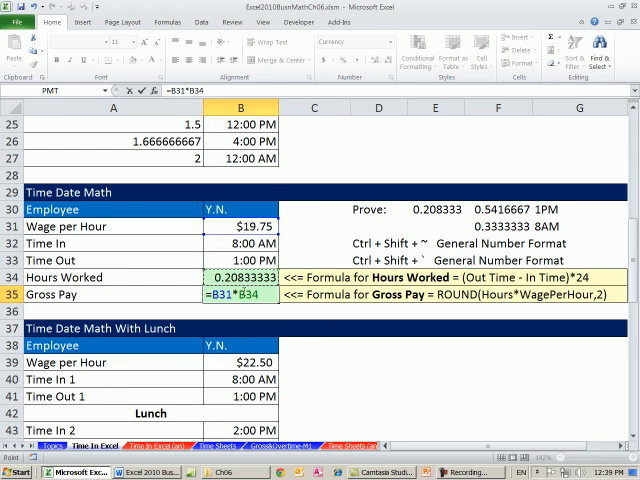
key("Return")
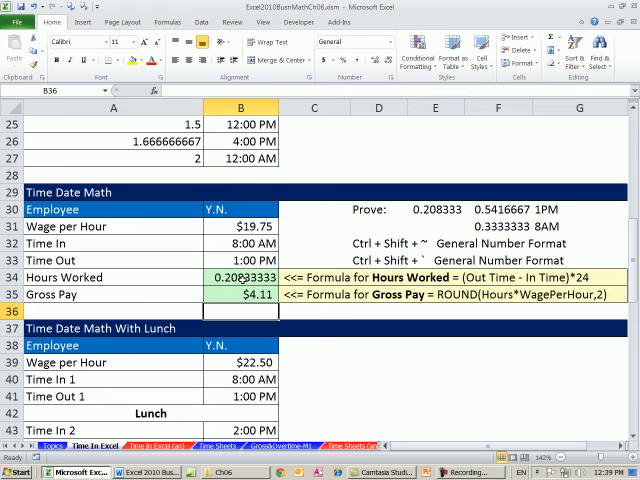
left_click(240, 294)
type("=(B33-B32")
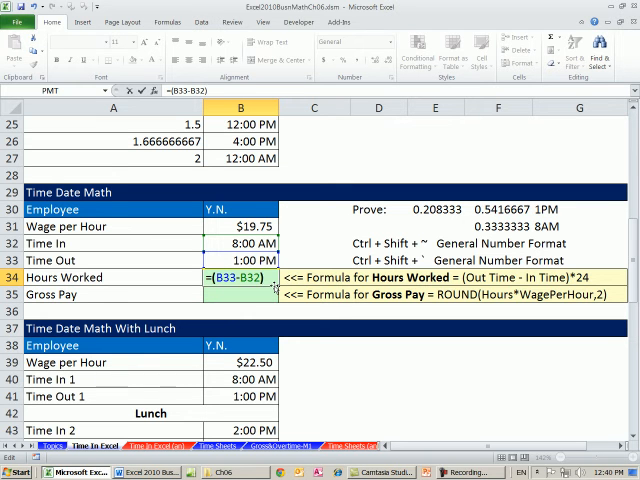
Multiply (Time Out − Time In) by 24 and set Time Out to 1:00 PM, giving 5 hours
type("*24")
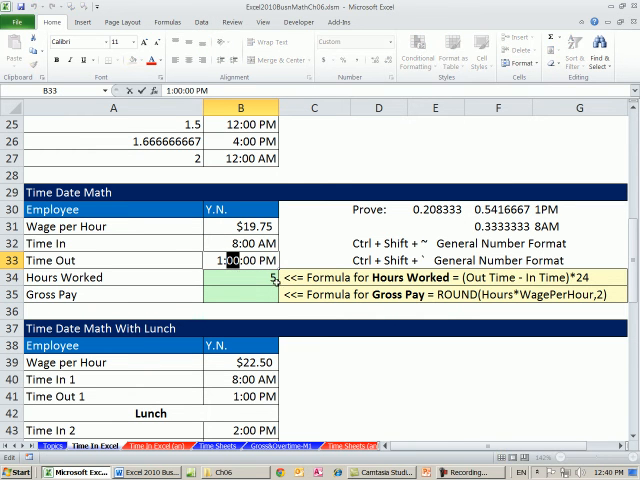
type("1:11:00 PM")
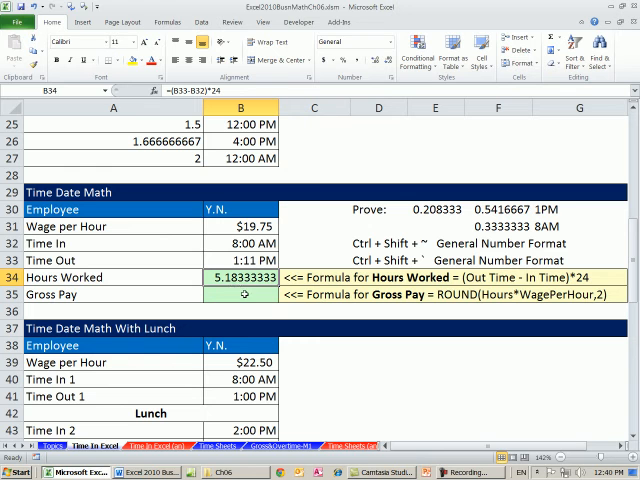
mouse_move(309, 255)
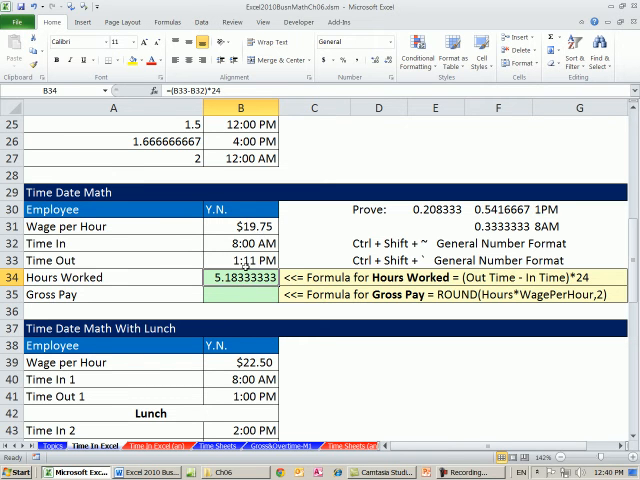
double_click(234, 259)
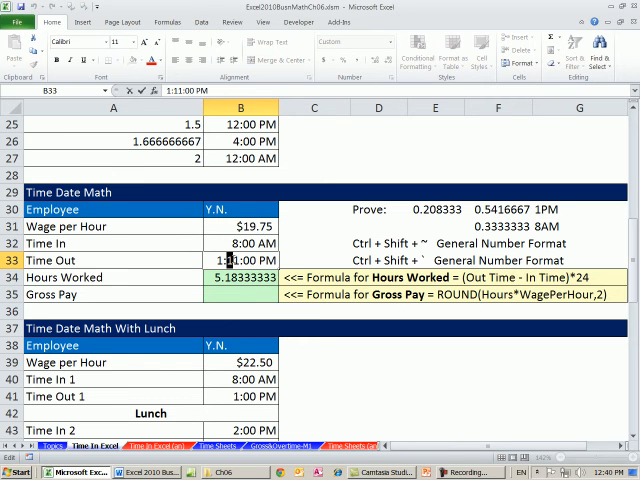
type("1:00:00 PM")
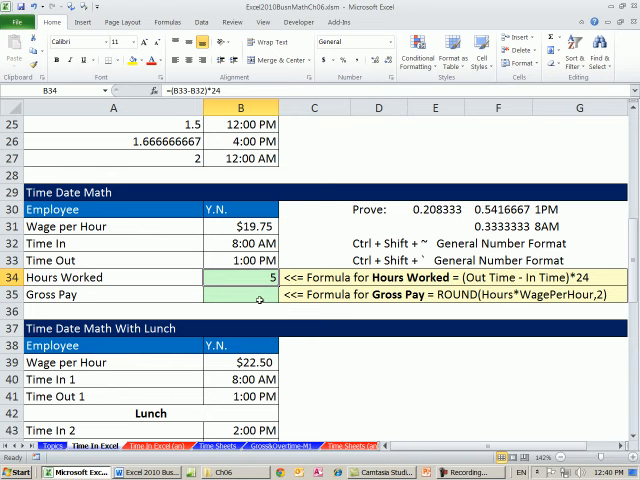
left_click(235, 294)
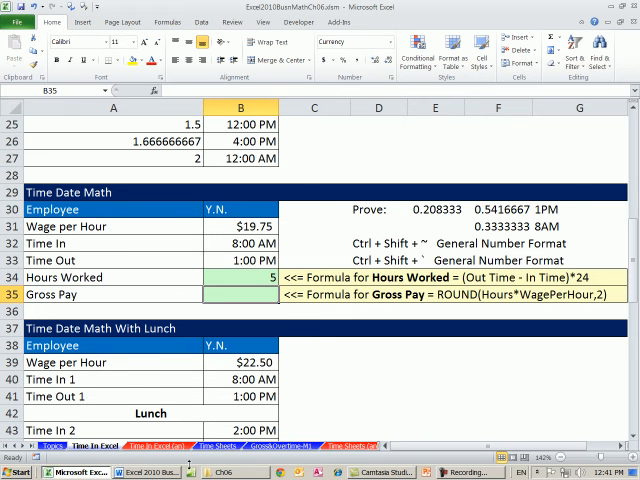
Set Gross Pay to =ROUND(B34*B31,2), showing $98.75 for the 8:00 AM–1:00 PM shift
type("=rou")
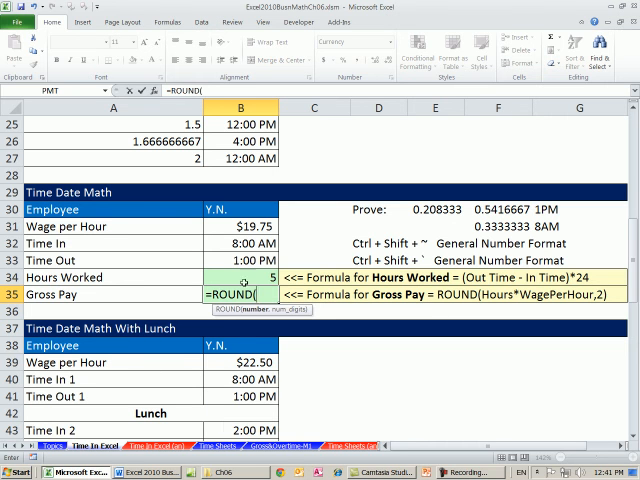
left_click(235, 277)
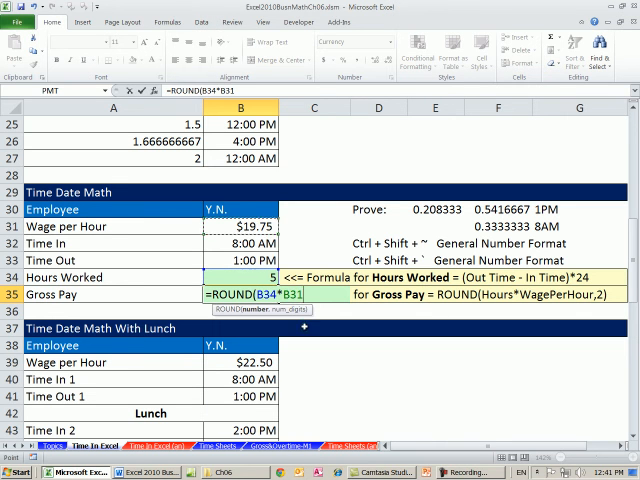
type(",2)")
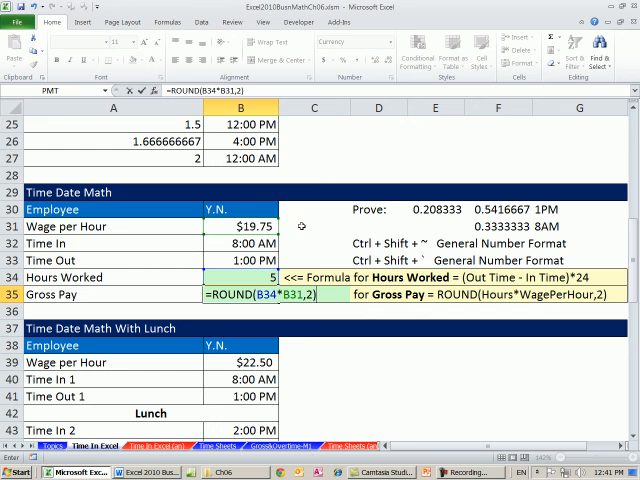
key("Return")
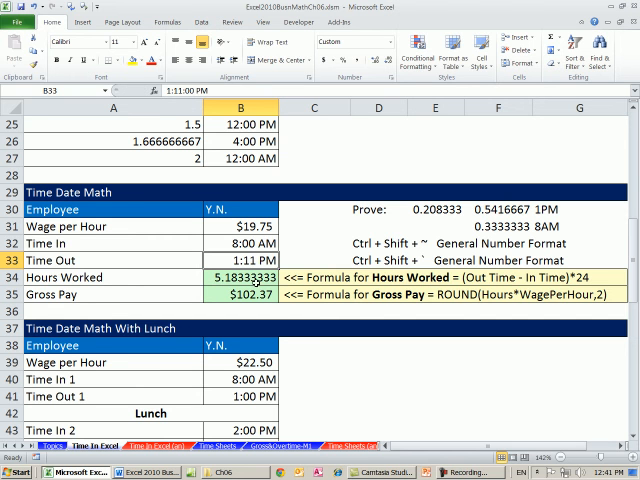
left_click(240, 294)
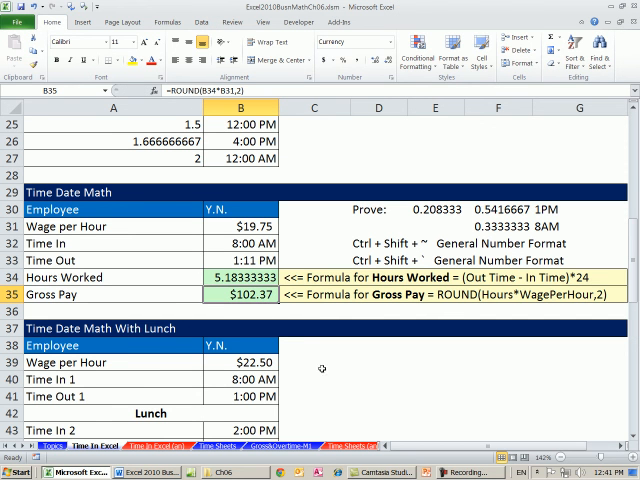
mouse_move(386, 417)
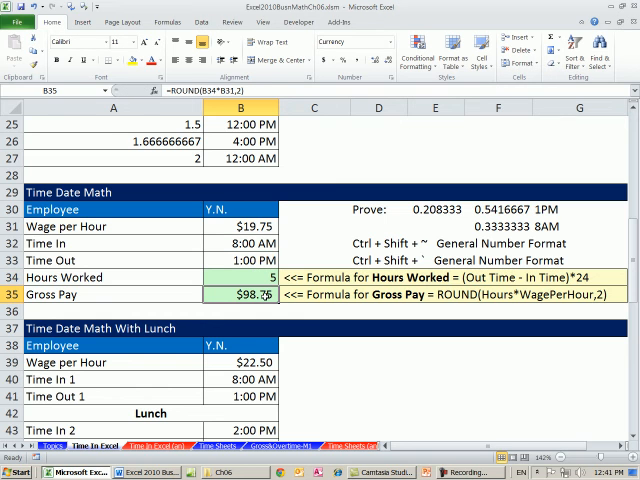
scroll("down", 3)
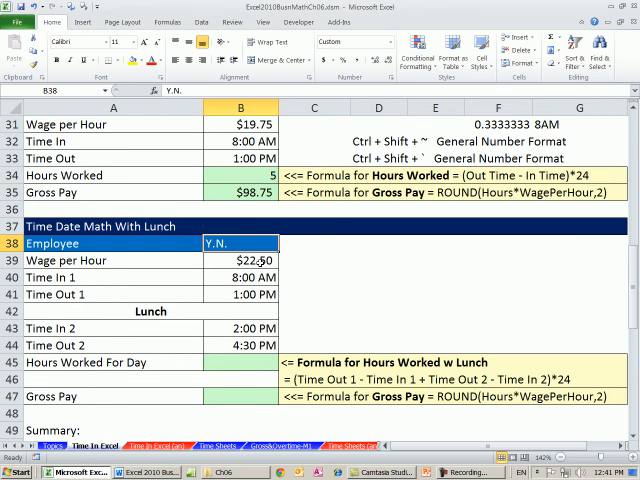
Review Time In 1, Time Out 1 and Time Out 2, then select Hours Worked For Day
left_click(240, 277)
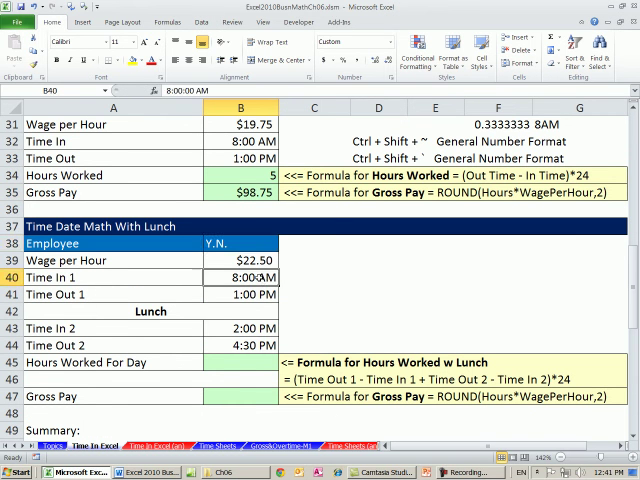
left_click(240, 294)
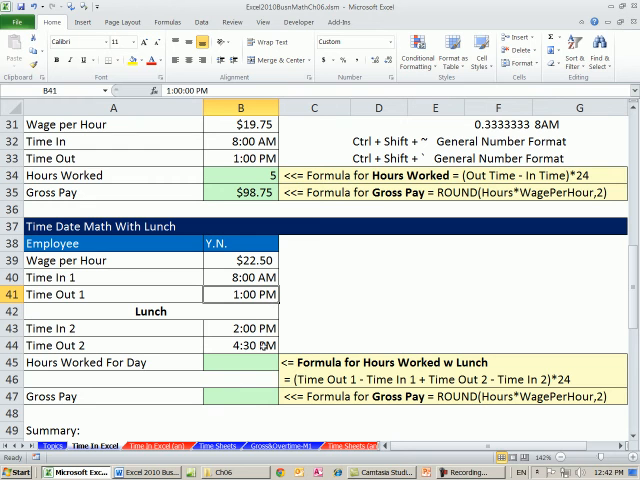
left_click(238, 345)
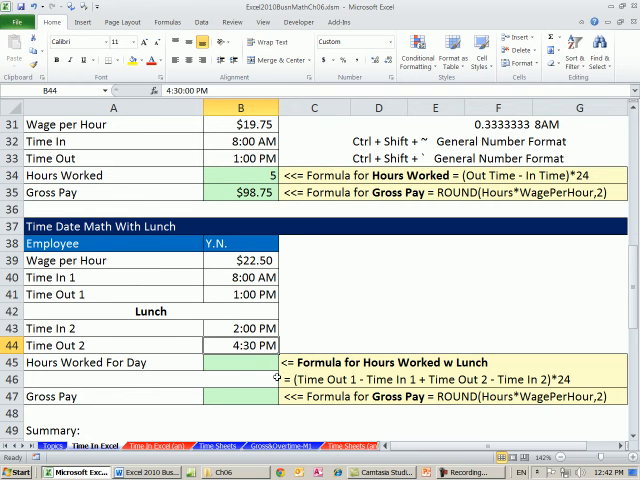
left_click(240, 362)
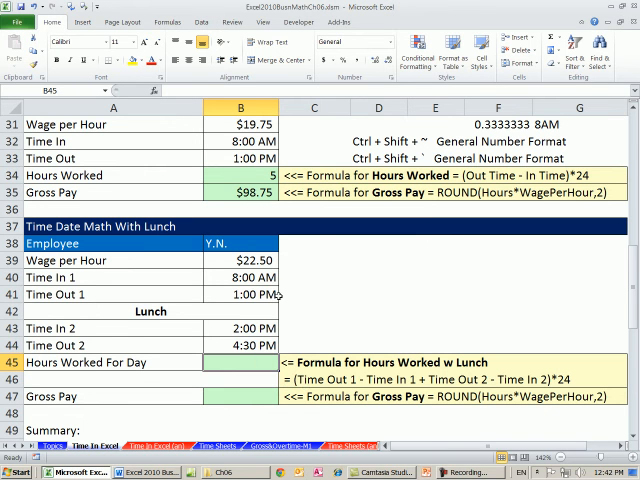
mouse_move(295, 345)
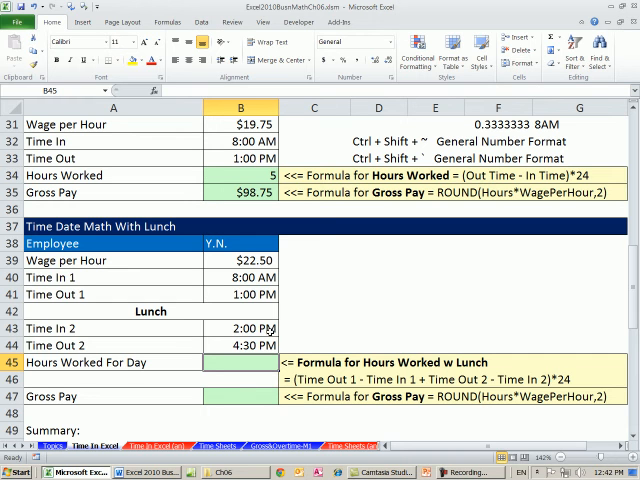
mouse_move(220, 294)
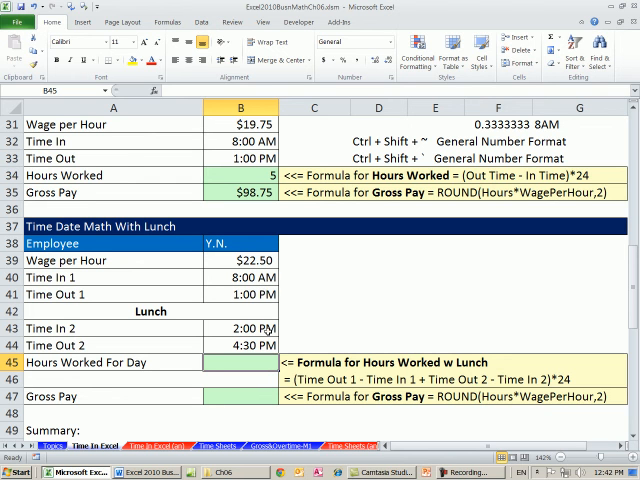
mouse_move(291, 345)
type("=B41-B40")
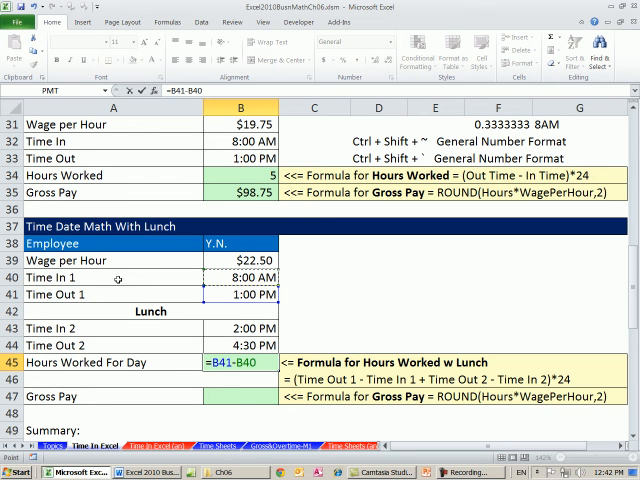
Change Hours Worked For Day to =(B41-B40+B44-B43)*24, showing 7.5 hours
key("Return")
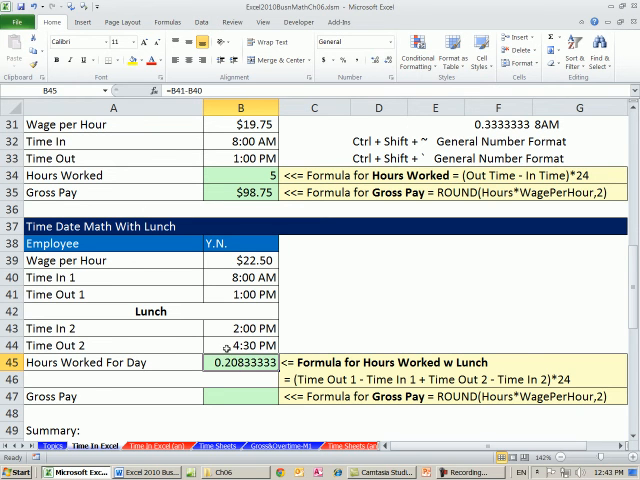
double_click(238, 362)
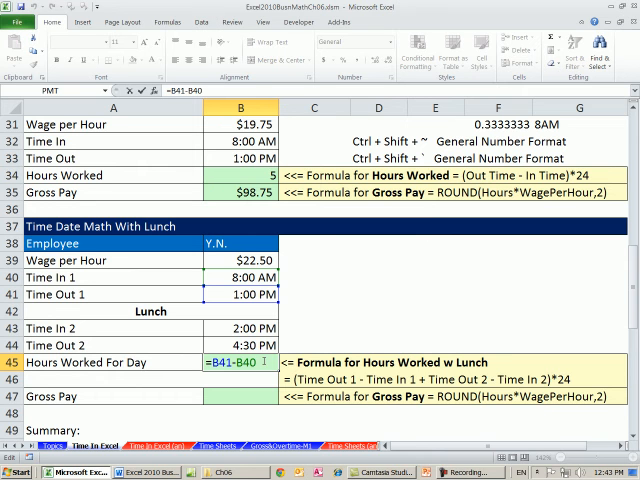
type("+B44-B43")
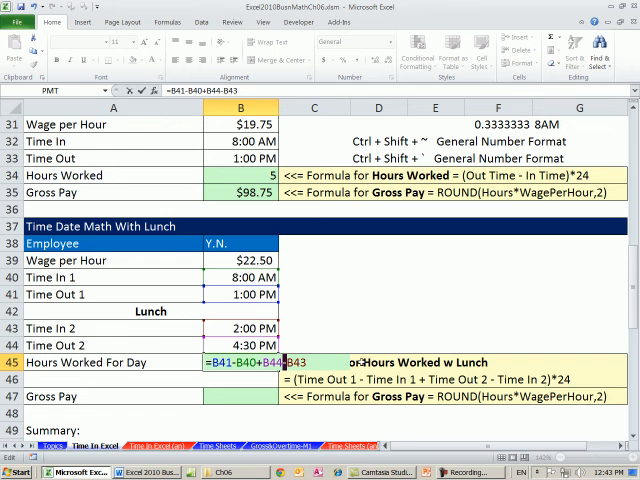
type("(")
key("Return")
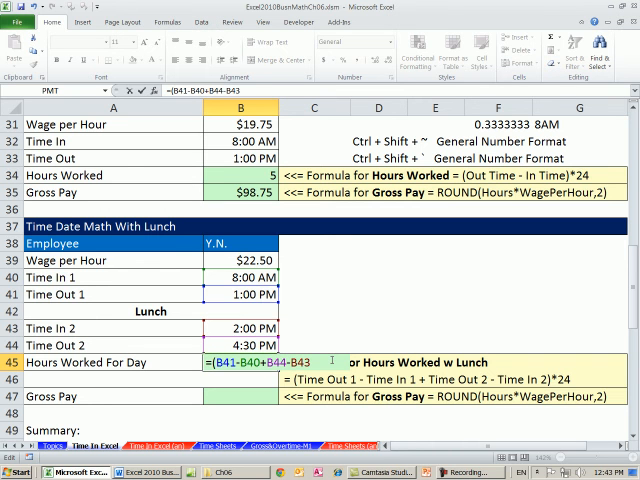
type(")*24")
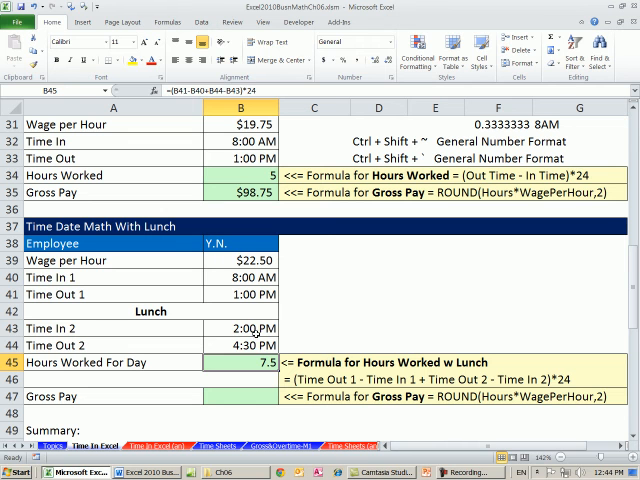
Test the hours formula by editing Time In 2 to values such as 2:15 PM
double_click(236, 328)
type("1")
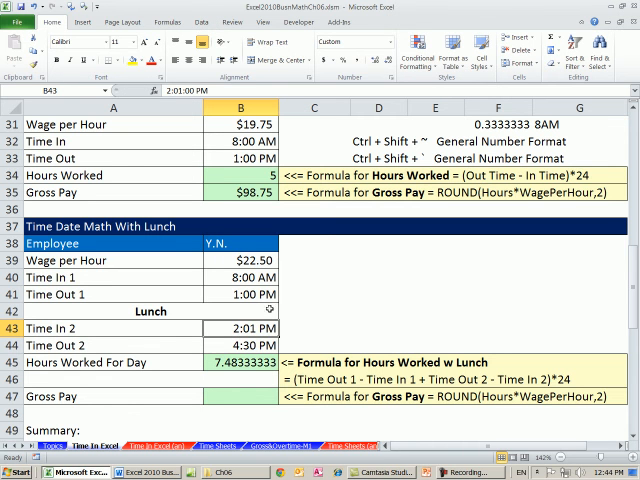
double_click(238, 328)
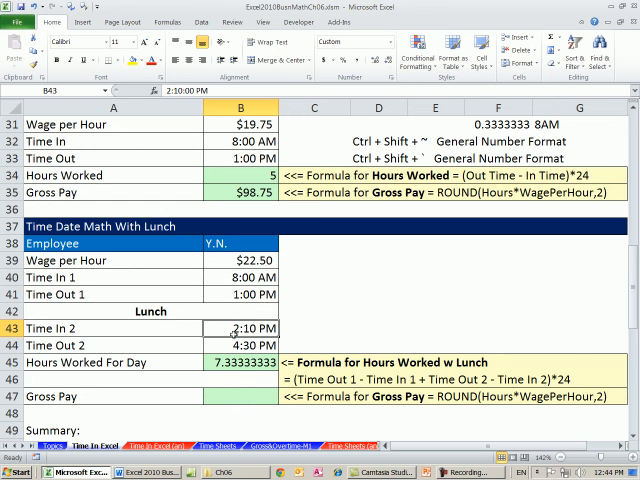
double_click(233, 328)
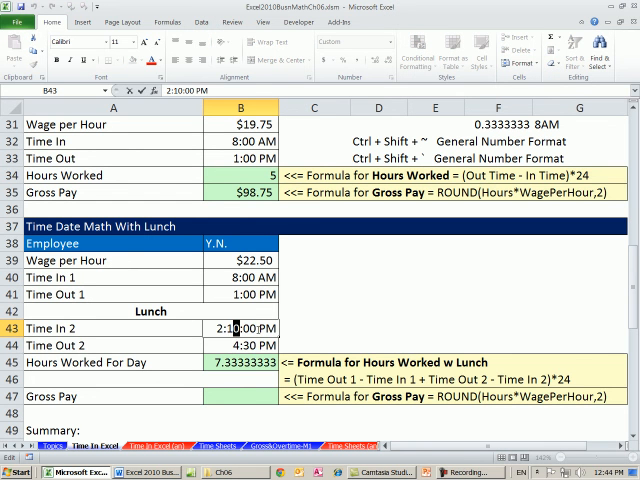
type("2:15 PM")
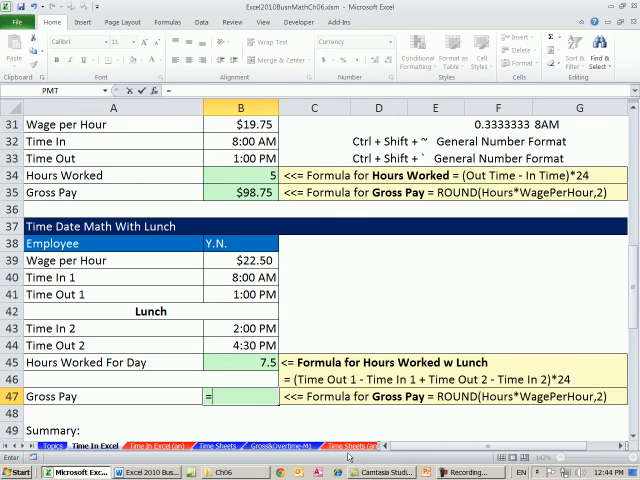
Enter lunch Gross Pay as =ROUND(B45*B39,2), showing $168.75
type("=ROUND(")
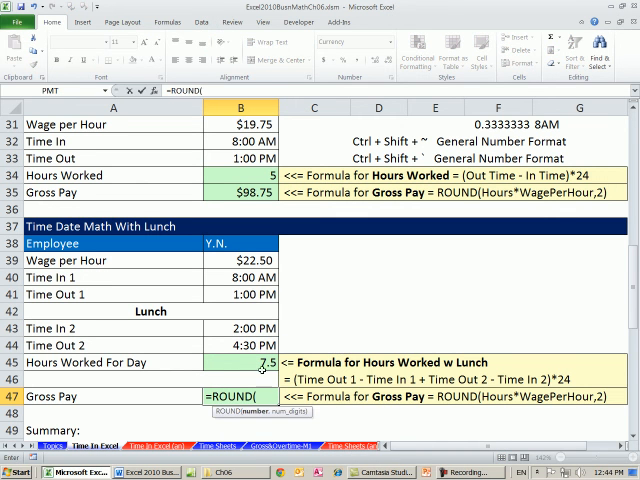
left_click(235, 362)
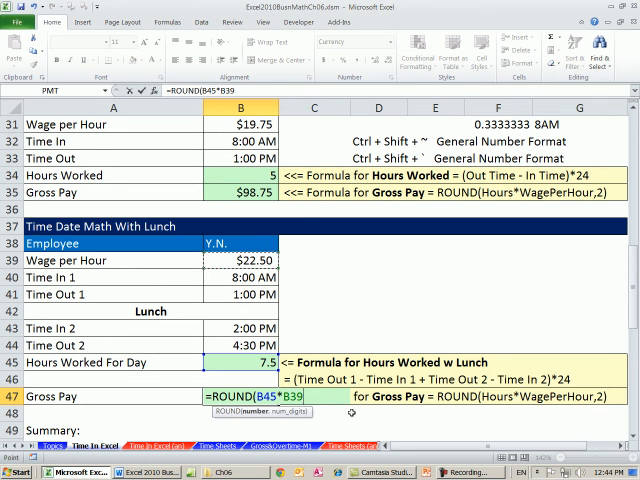
type(",2)")
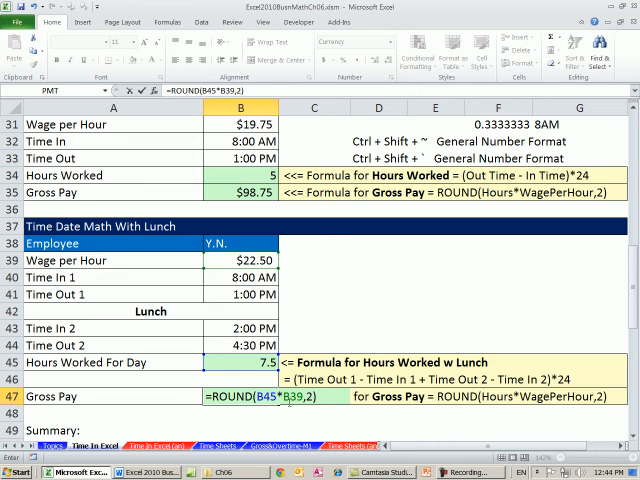
key("Return")
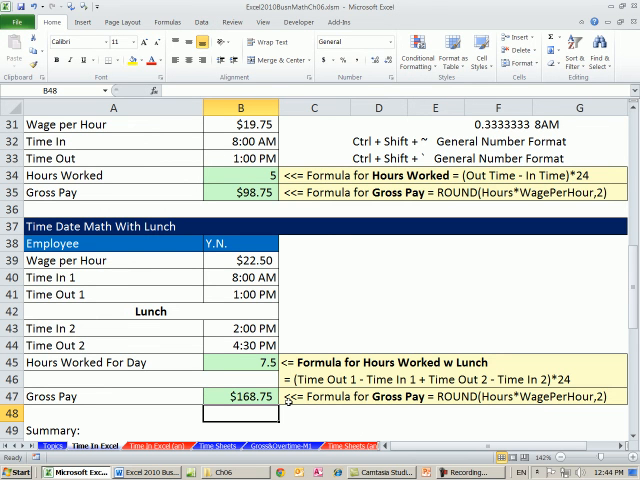
scroll("down", 3)
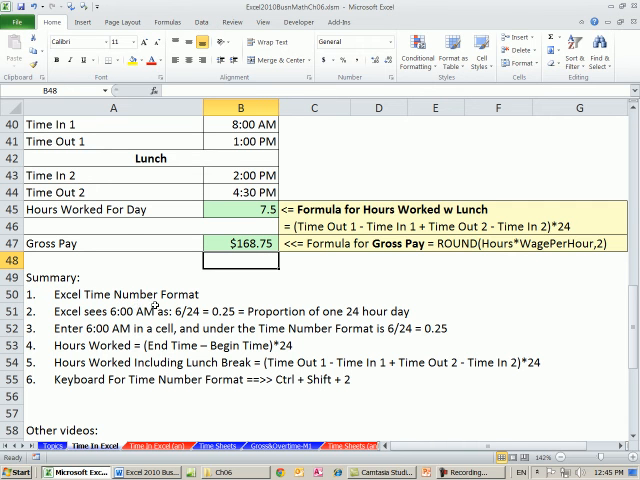
mouse_move(207, 269)
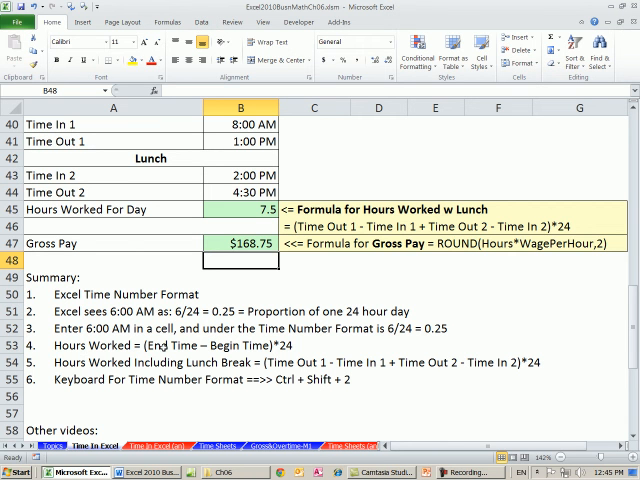
mouse_move(283, 351)
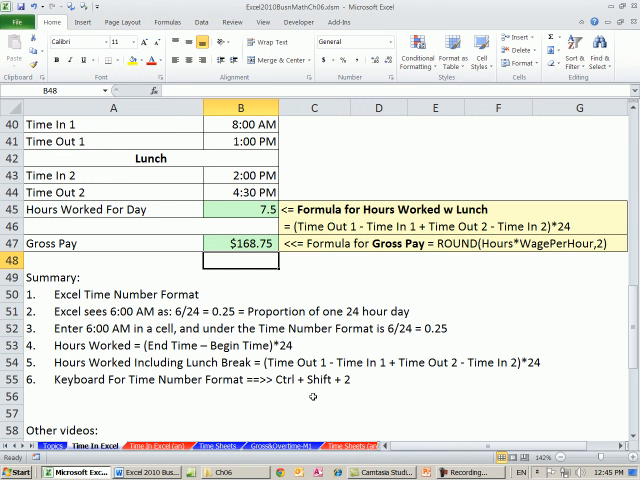
mouse_move(320, 396)
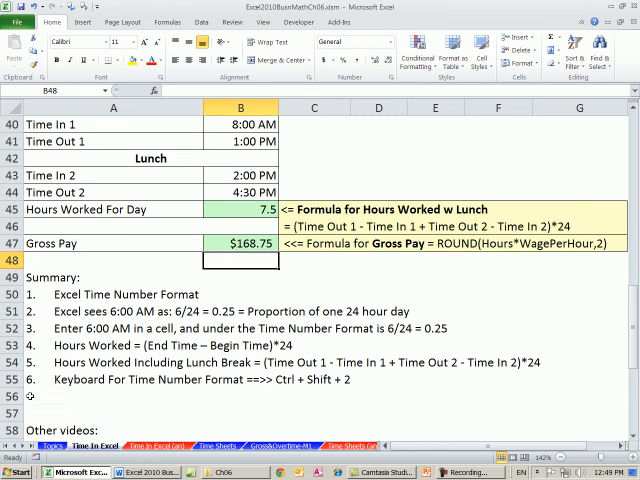
Copy the Time In 1 and Time Out times to a spot beside the lunch table
scroll("up", 3)
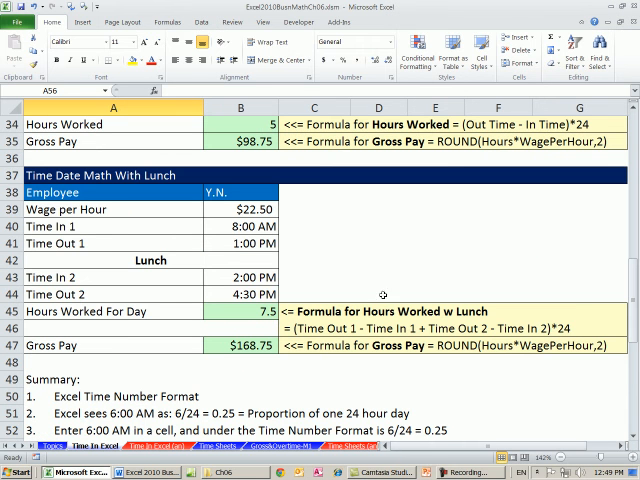
left_click(378, 209)
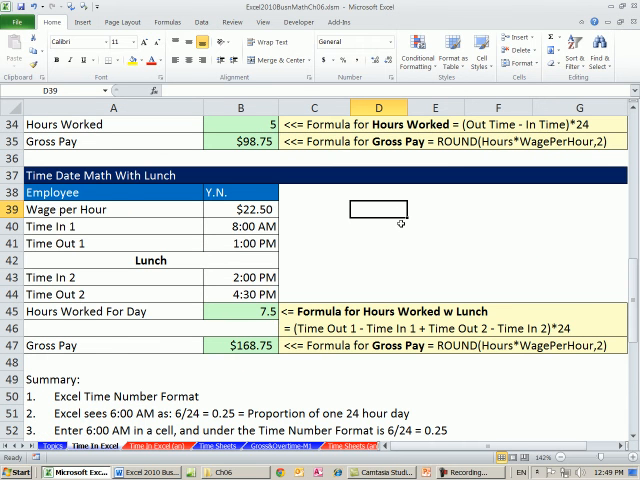
left_click(111, 226)
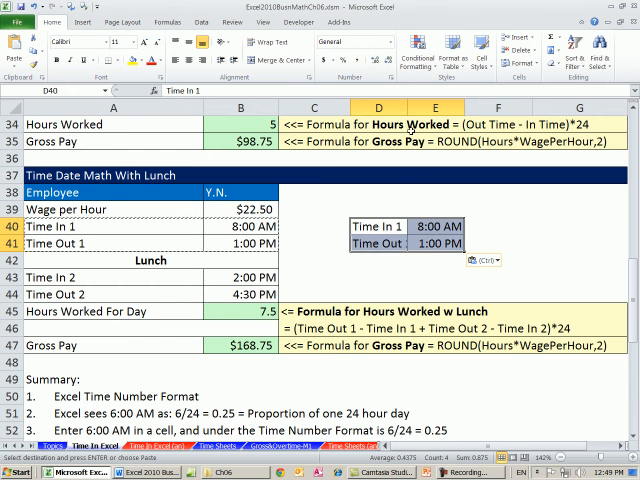
mouse_move(483, 250)
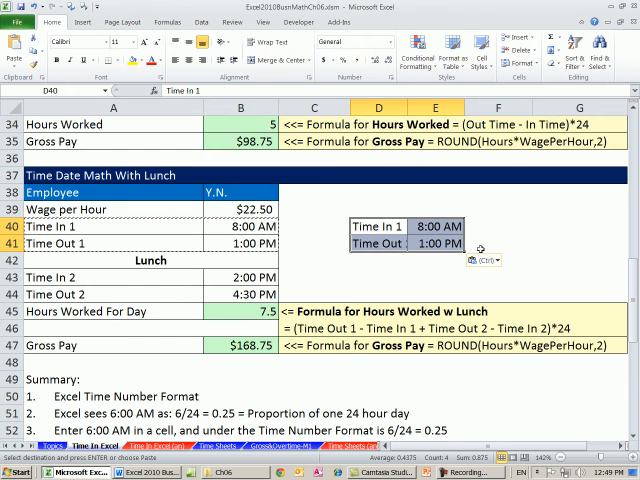
Enter =E40-E41 below the copied times, returning 0.20833 of a day
left_click(427, 262)
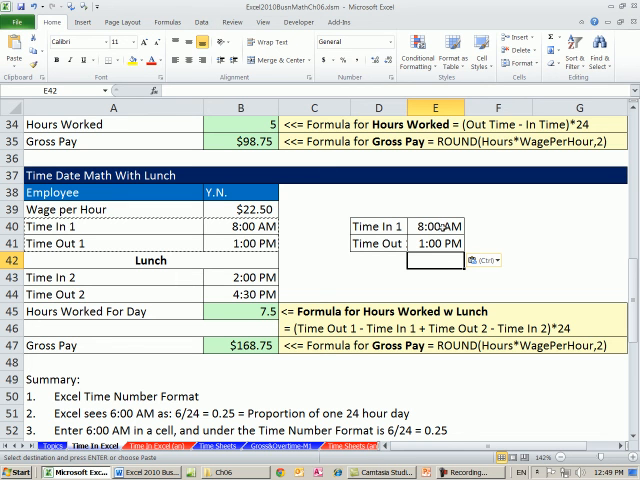
type("=E40")
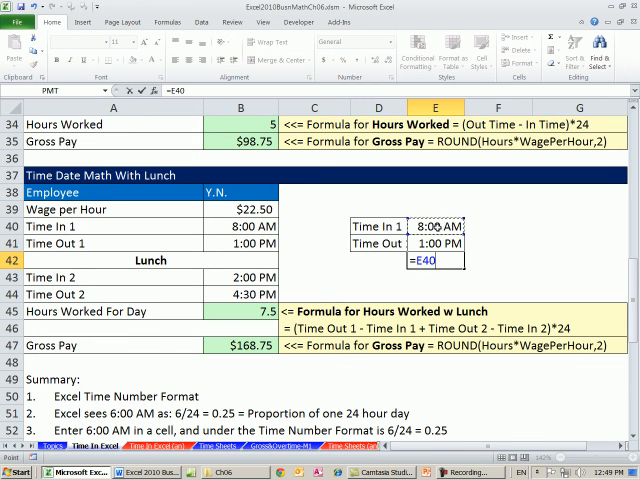
type("-E41")
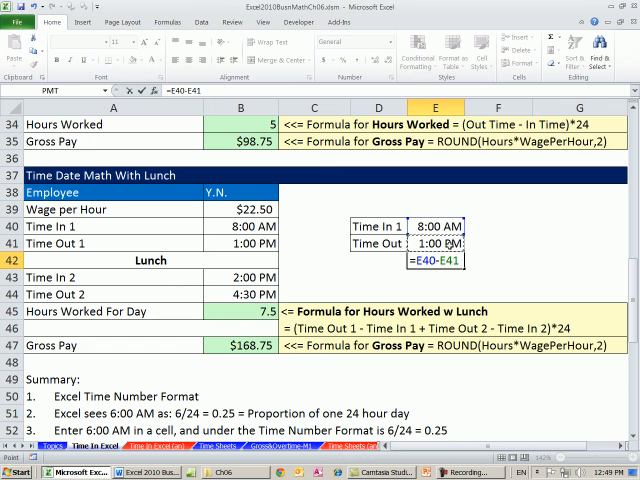
key("Return")
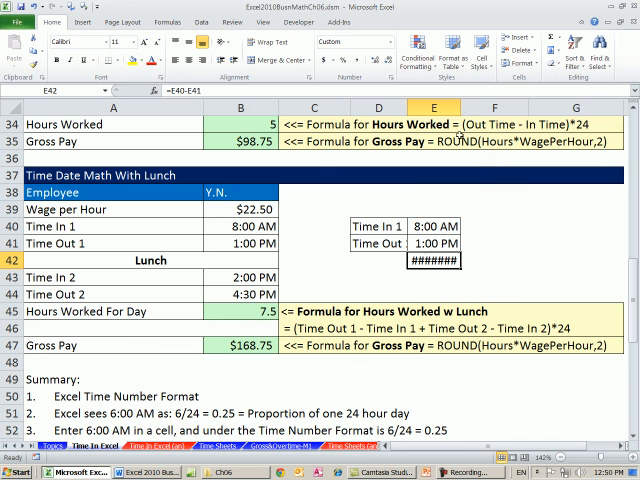
mouse_move(440, 270)
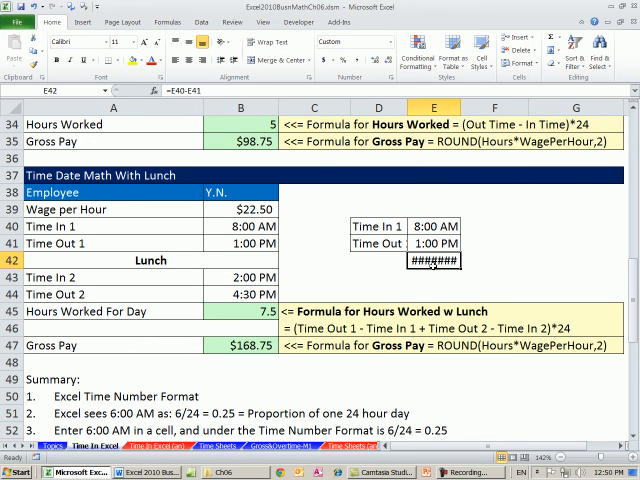
double_click(432, 260)
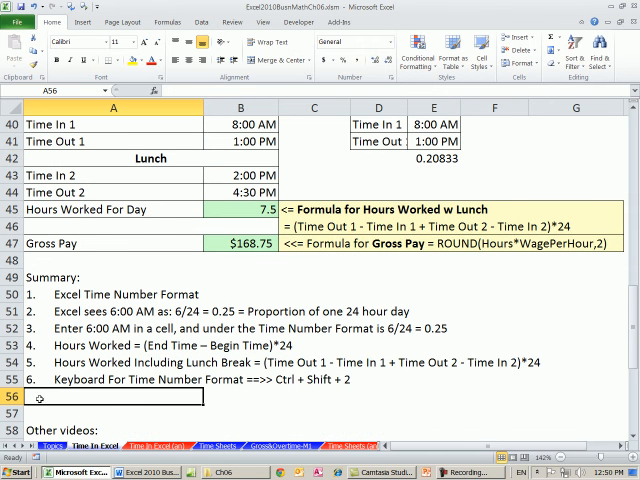
Type point 7: '##### error if Time In - Time Out (Negative Time - not allowed)'
type("7>")
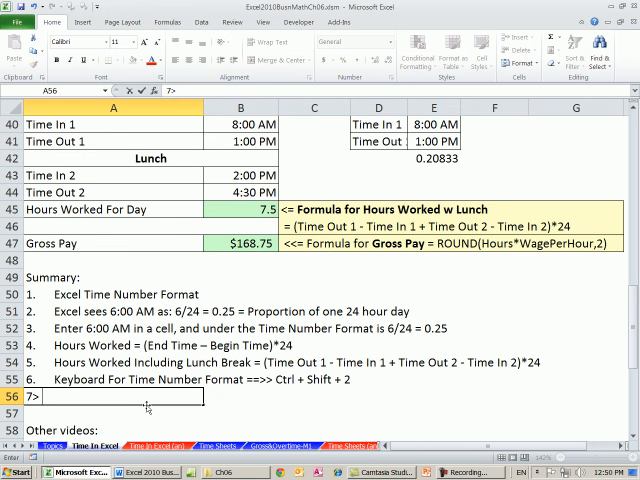
type("##### e")
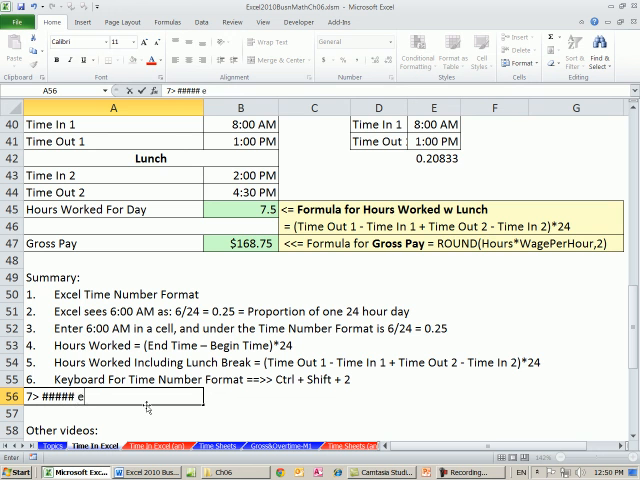
type("rror")
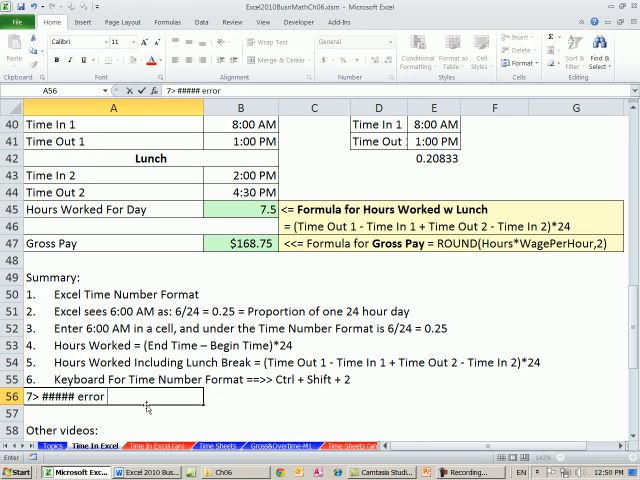
type("if")
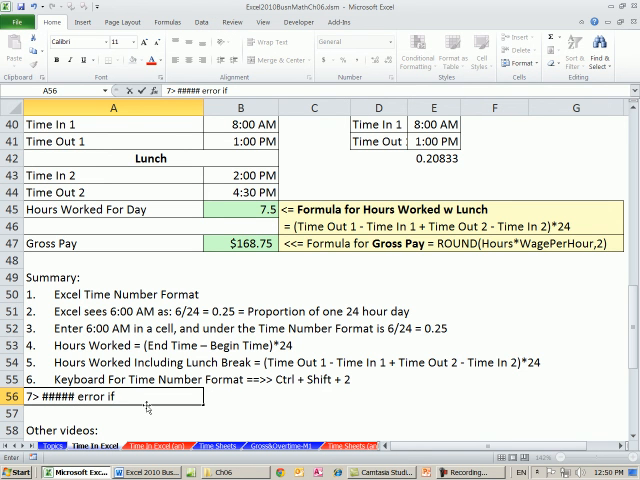
type("Time In")
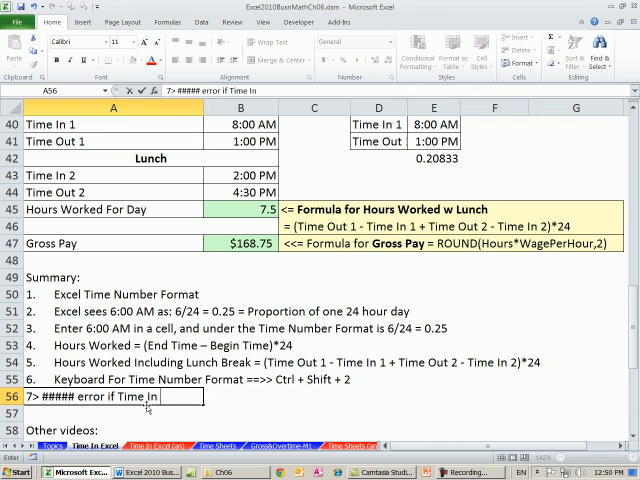
type("- Time Ou")
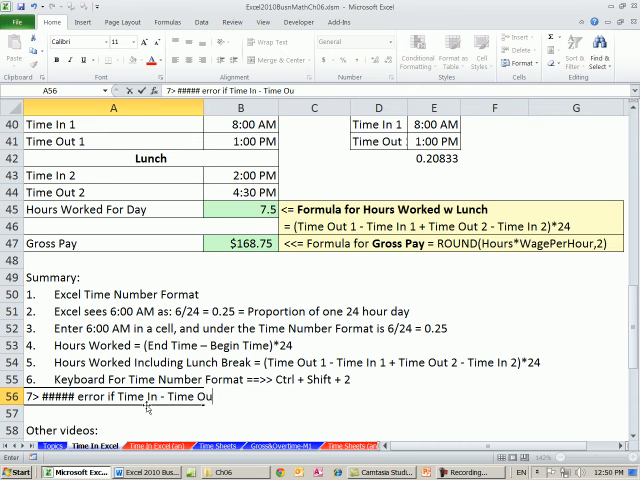
type("(Nega")
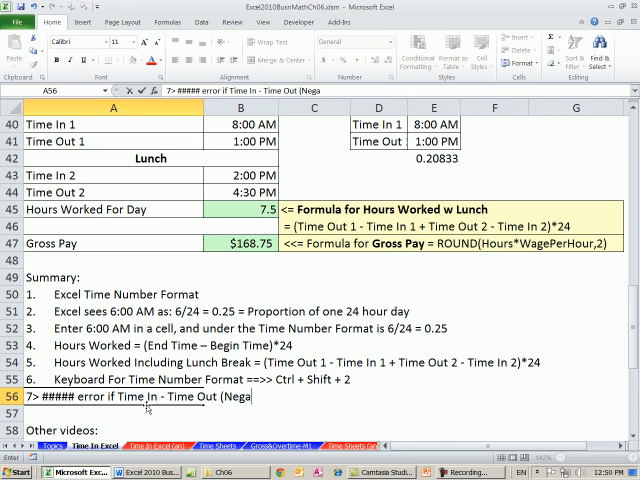
type("tive Time")
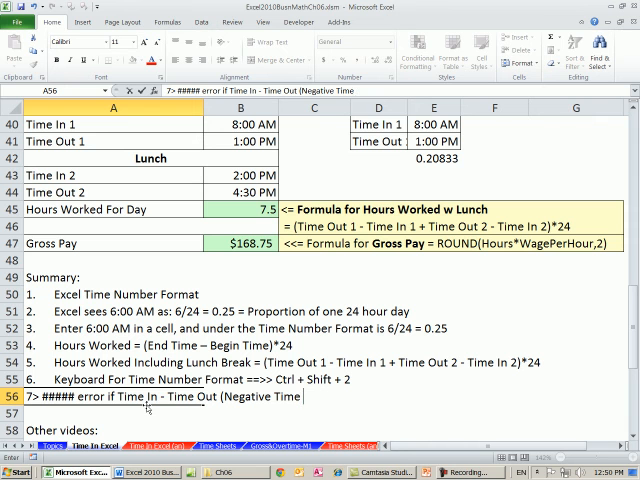
type("- not allowed")
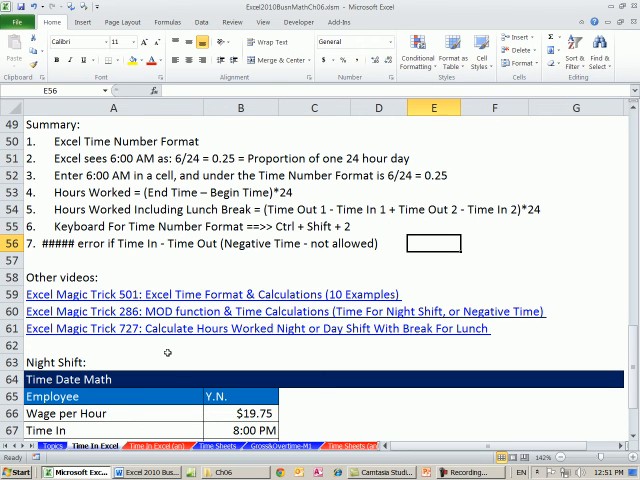
In the Night Shift example, enter =B68-B67 beside the times, producing ########
scroll("down", 3)
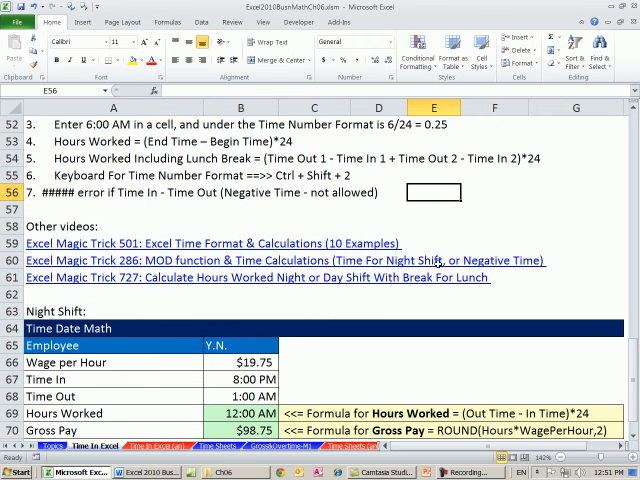
scroll("down", 3)
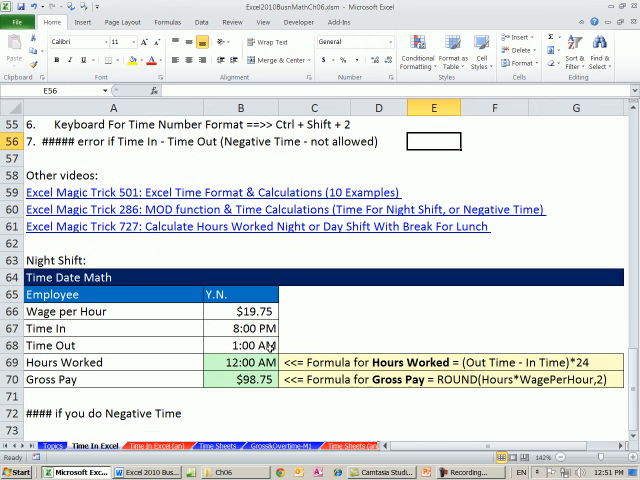
left_click(235, 328)
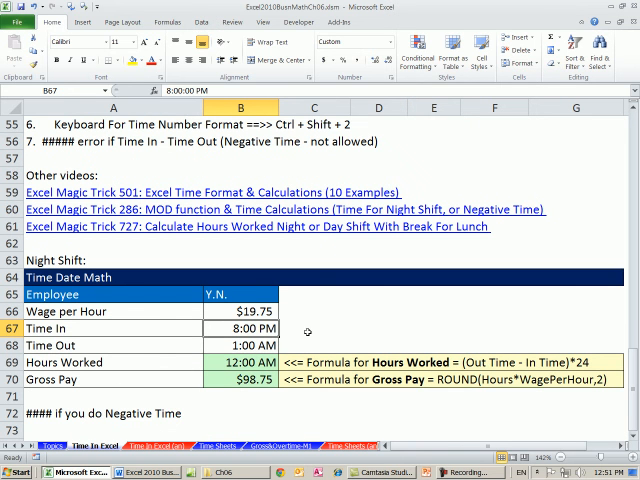
left_click(235, 337)
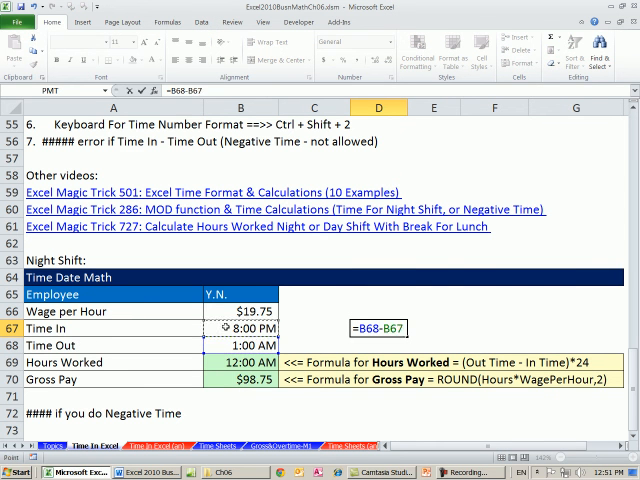
key("Return")
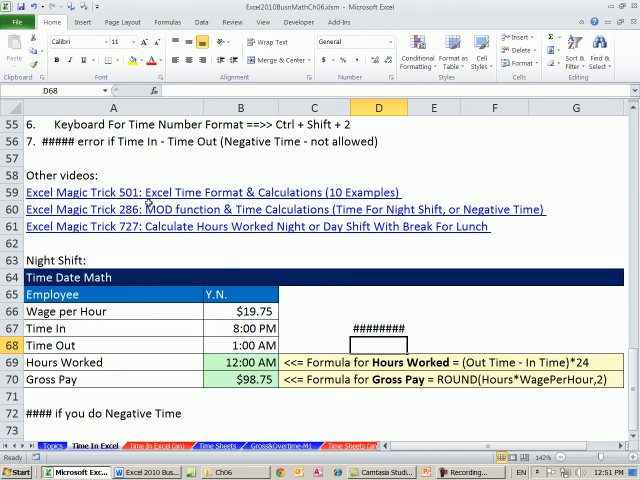
mouse_move(145, 226)
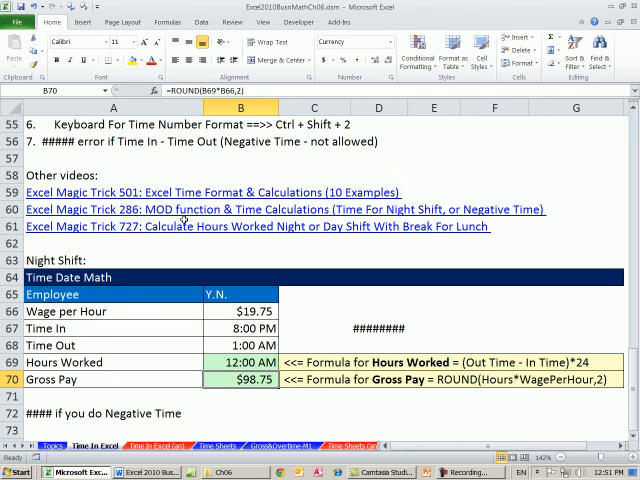
scroll("up", 3)
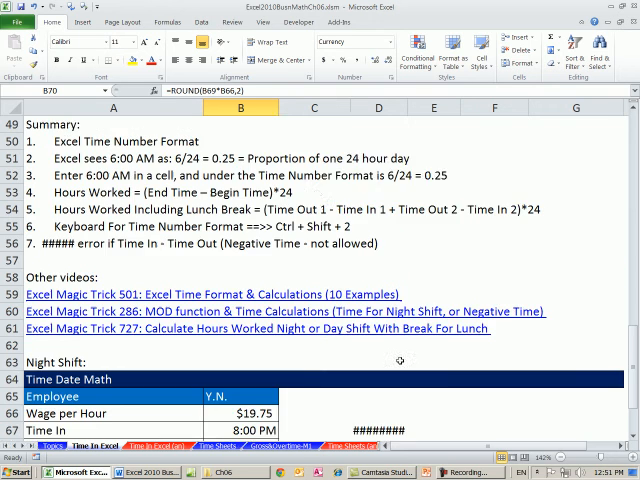
scroll("up", 3)
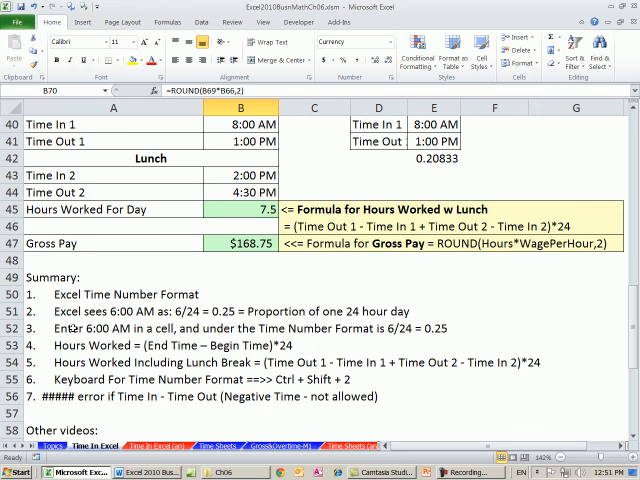